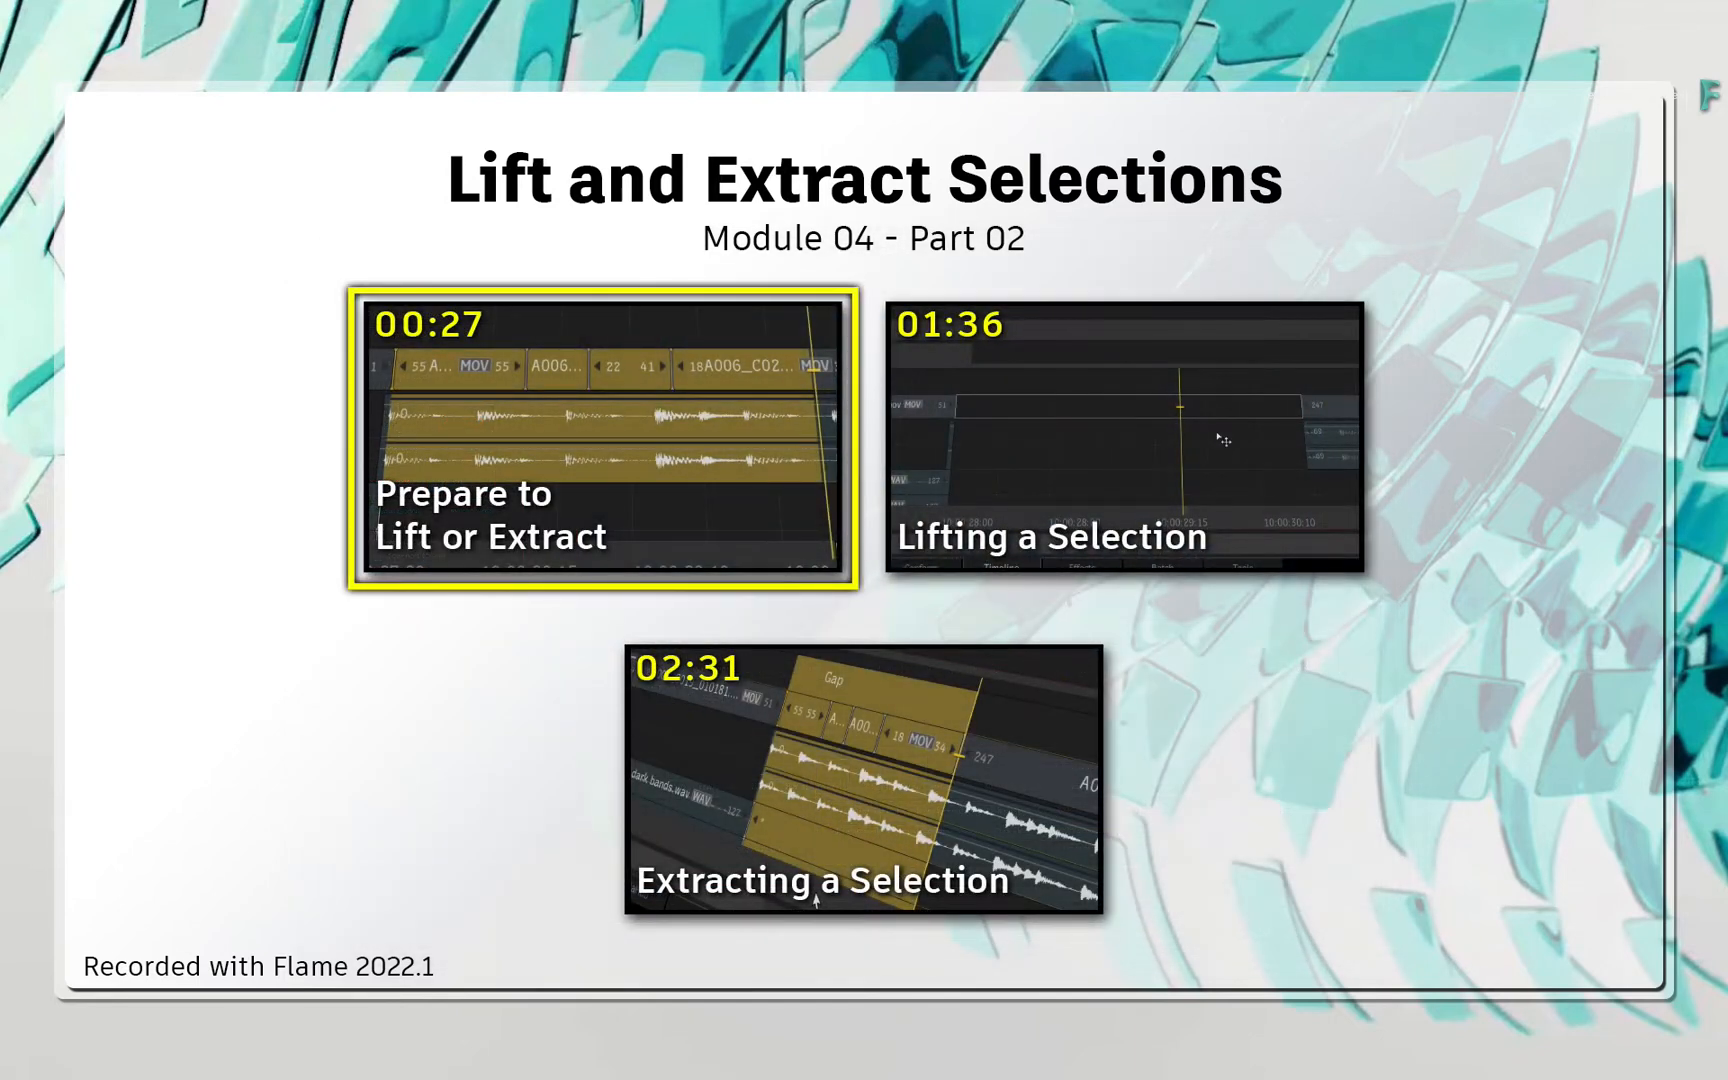
Select the short clips at the playhead with their linked A1/A2 synth audio
left_click(1120, 438)
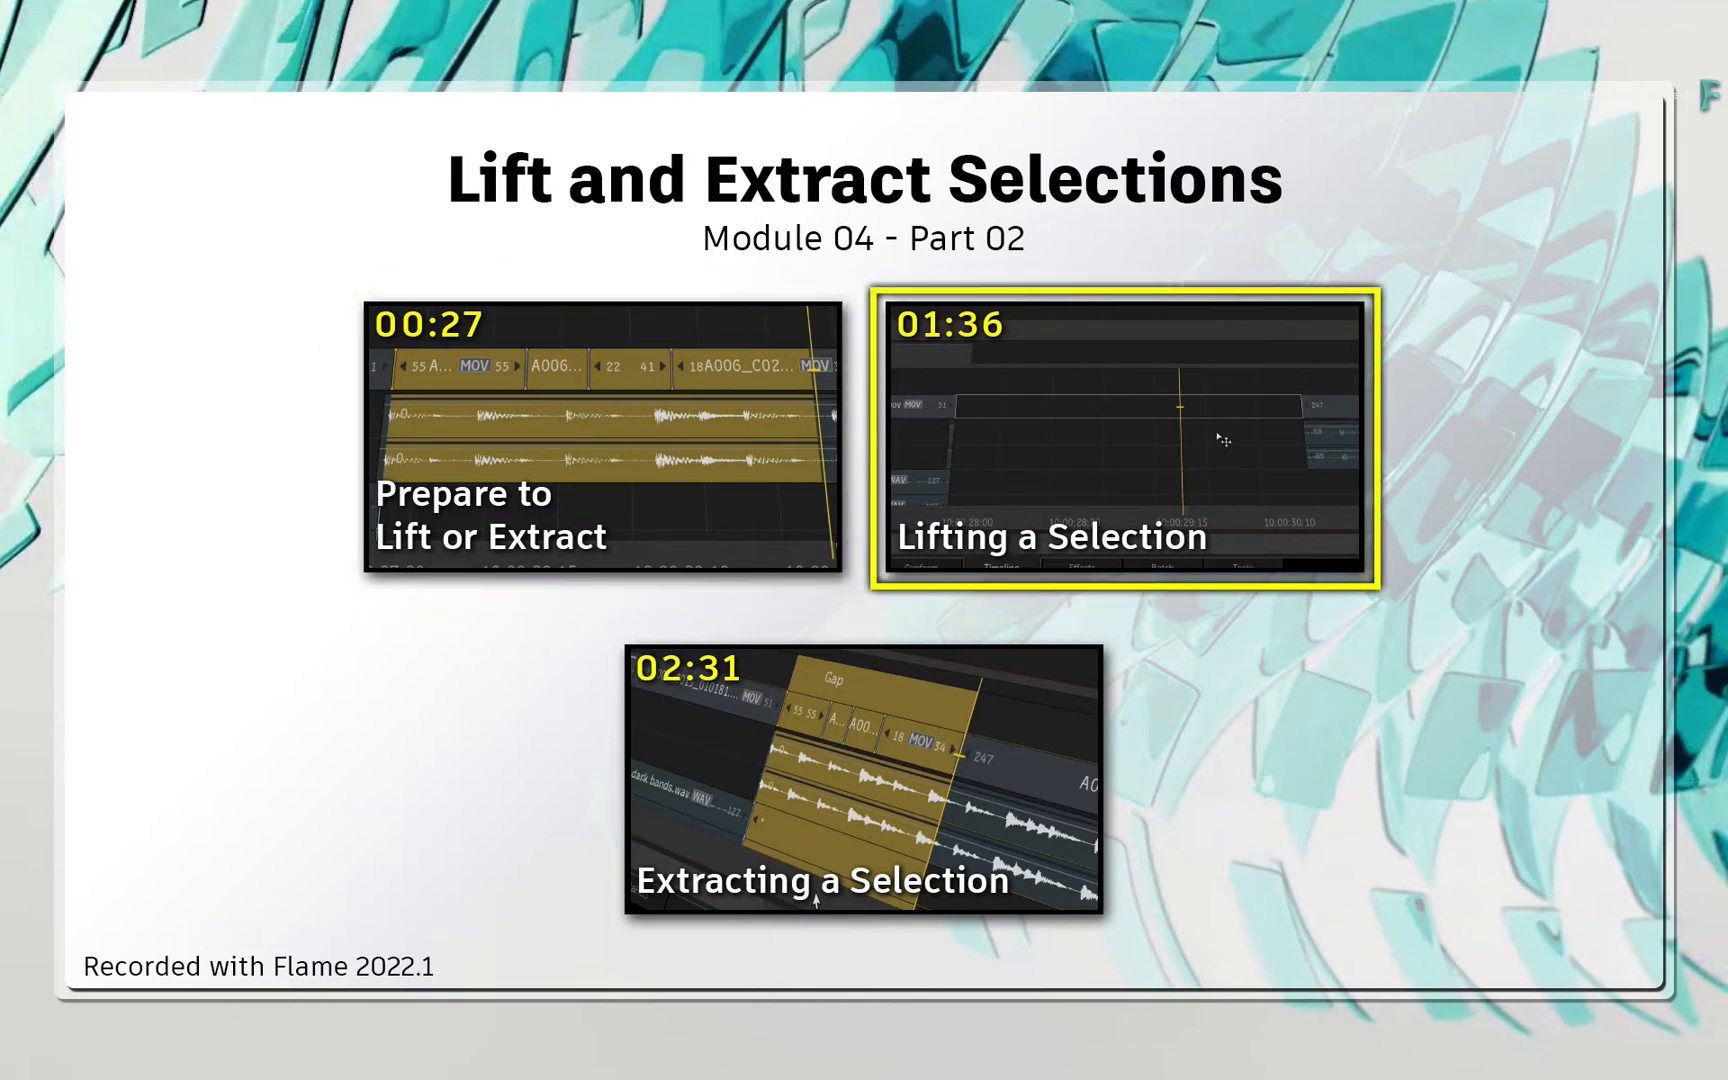
left_click(860, 798)
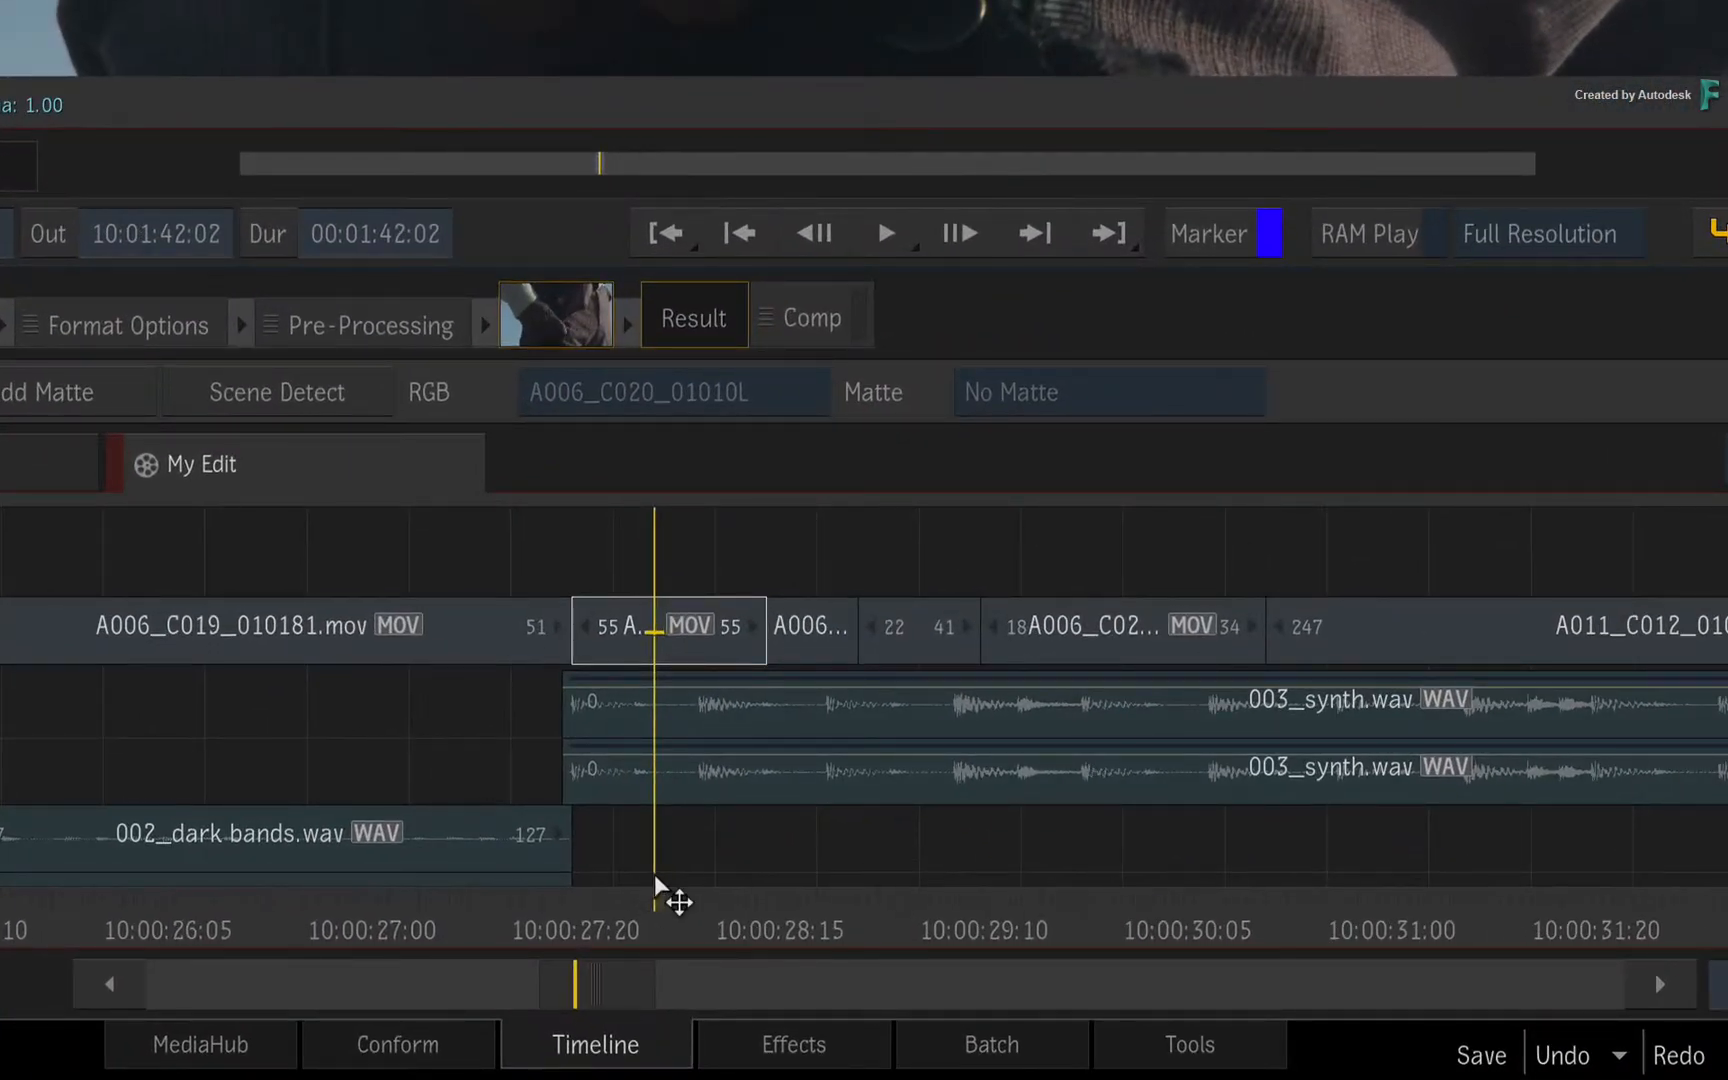
left_click(668, 630)
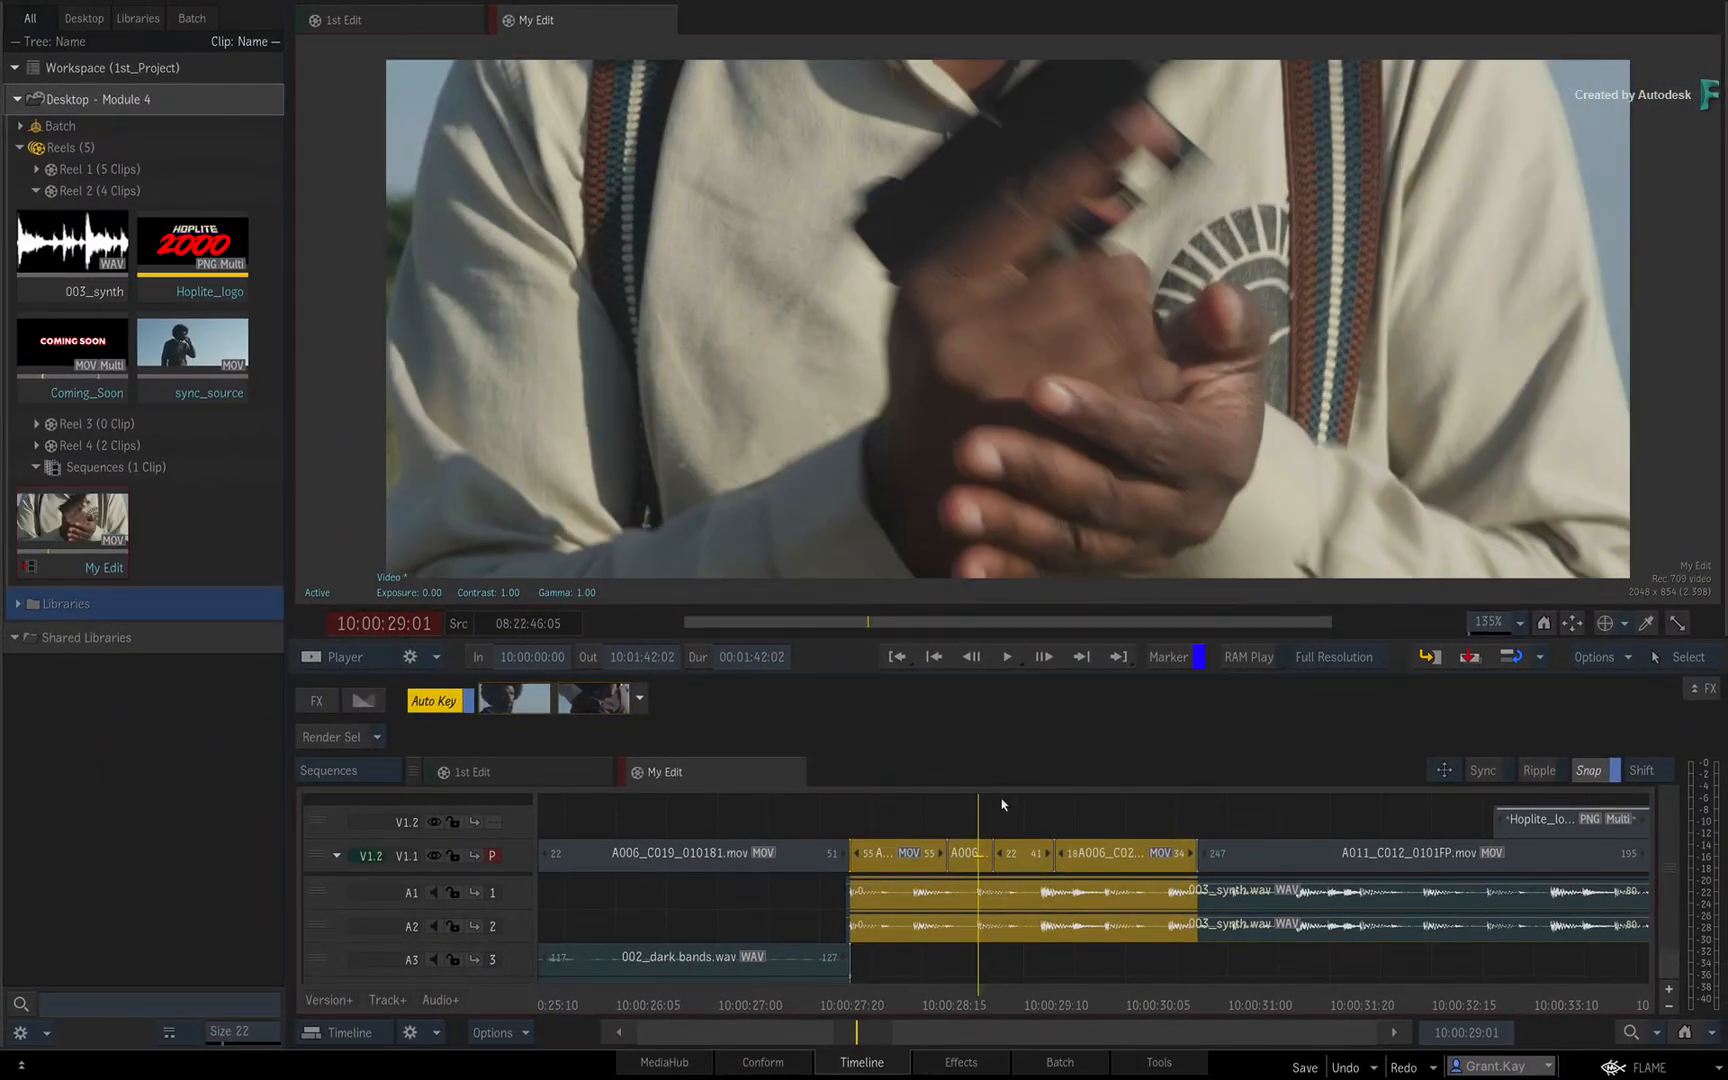
Deselect the clips and set In 10:00:28:01 and Out 10:00:30:19 on My Edit
left_click(970, 852)
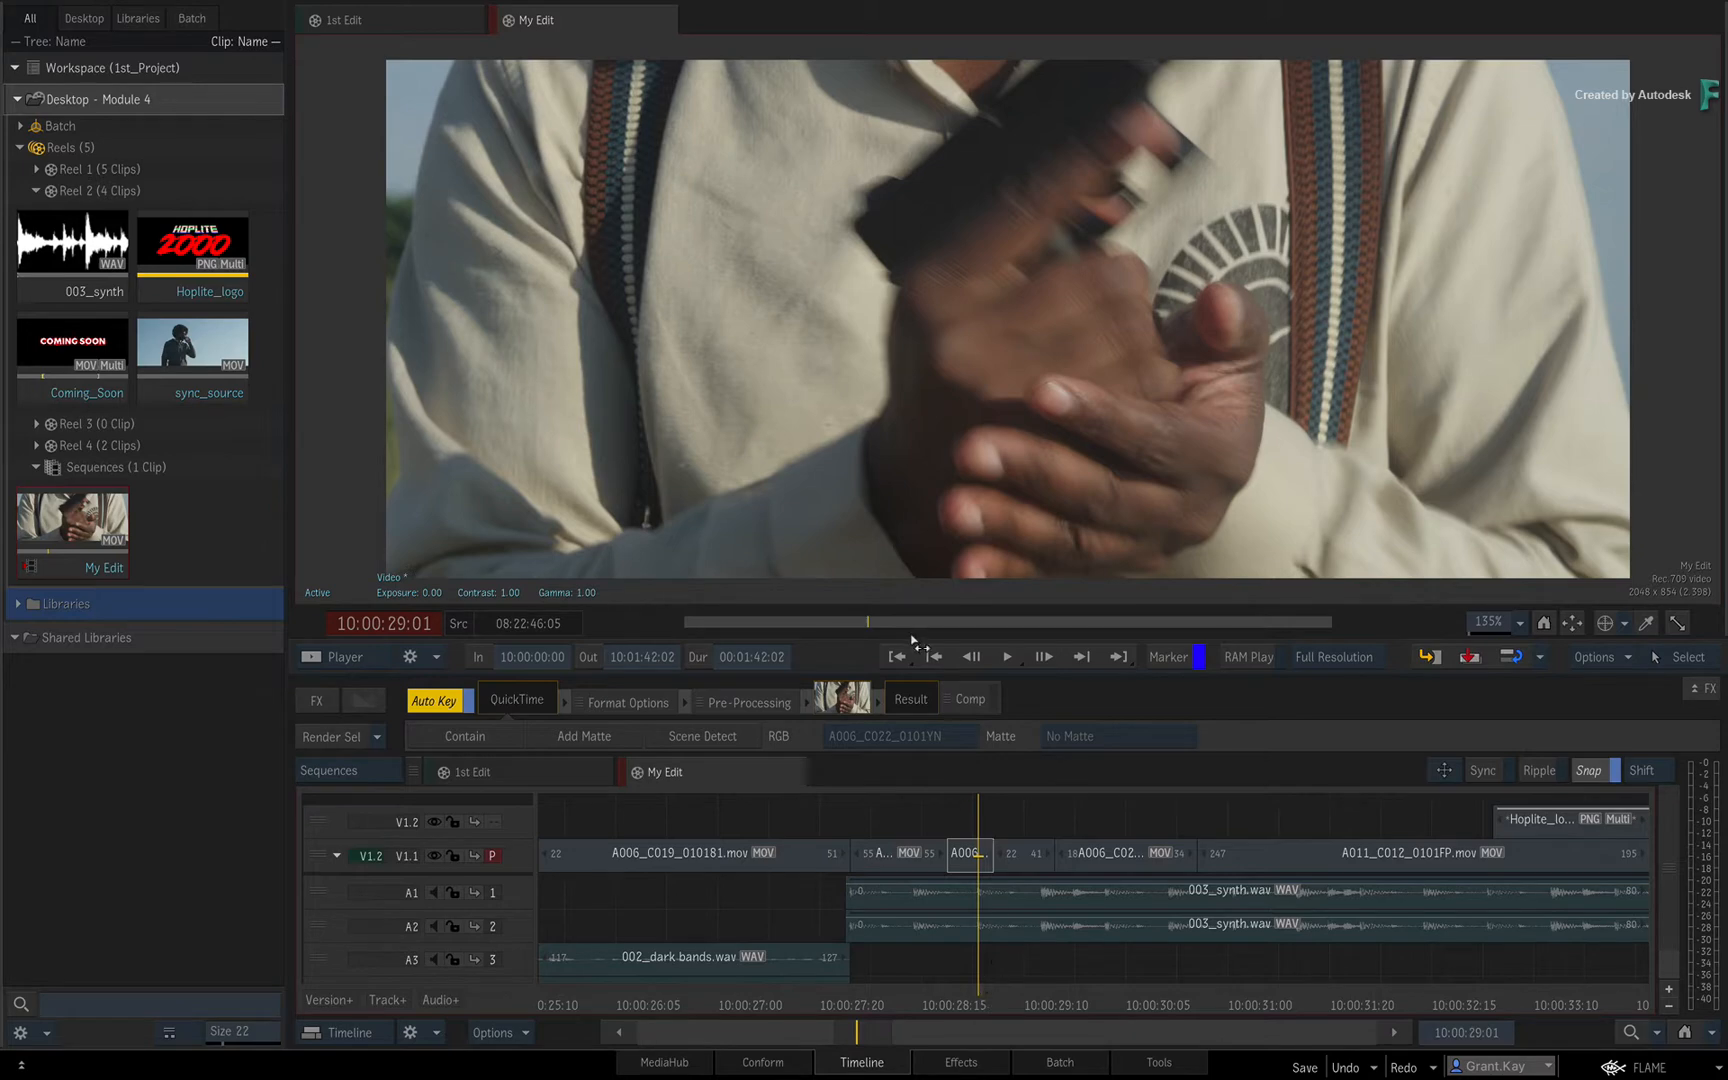
left_click(898, 658)
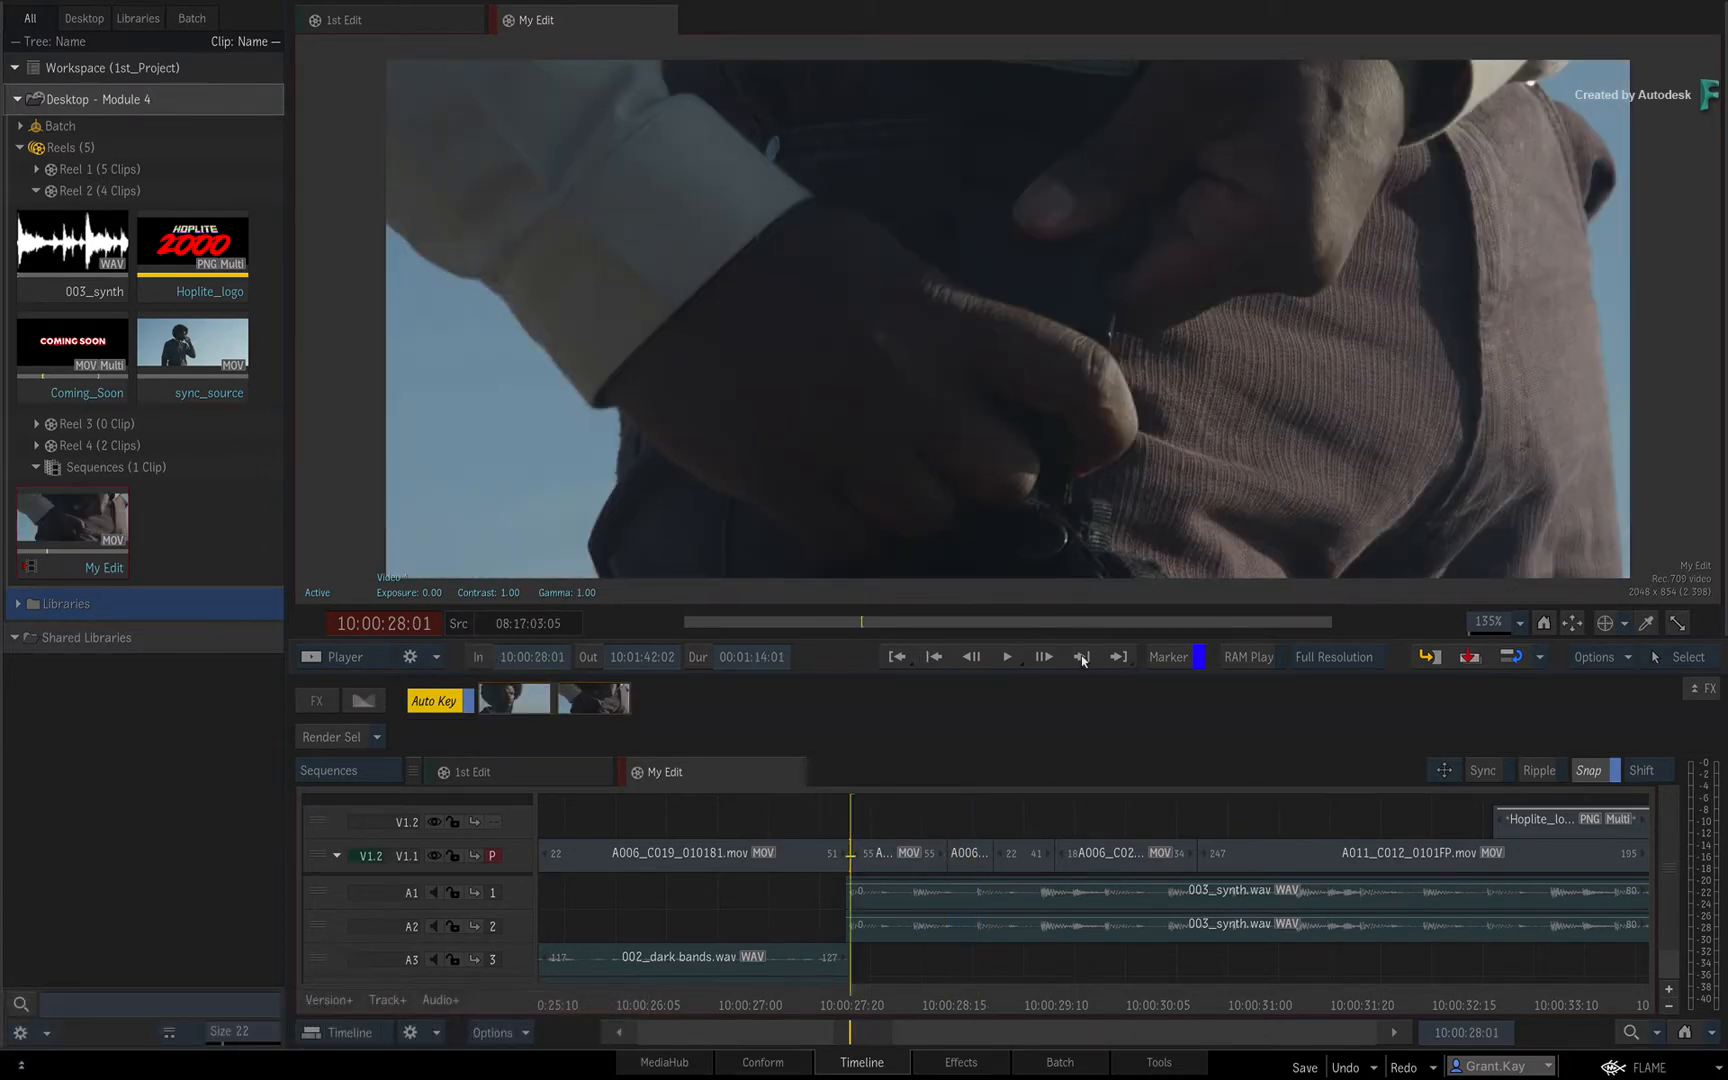
key("o")
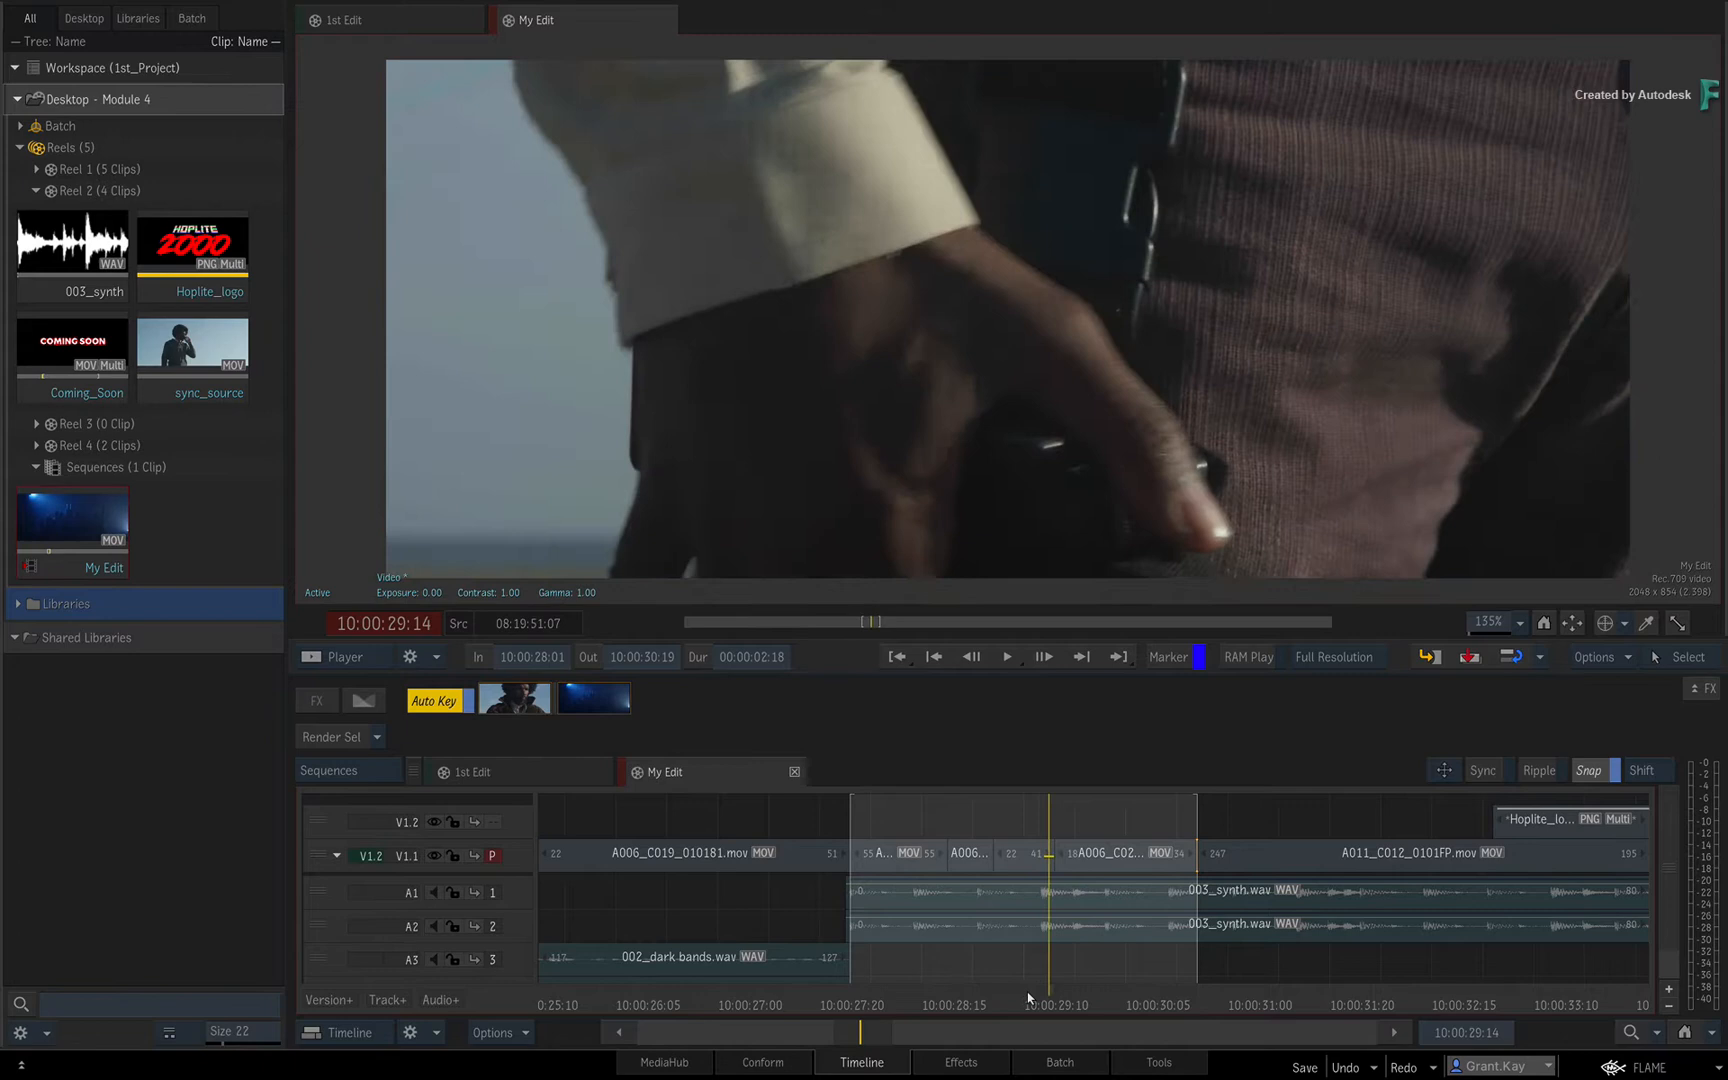
left_click(906, 1006)
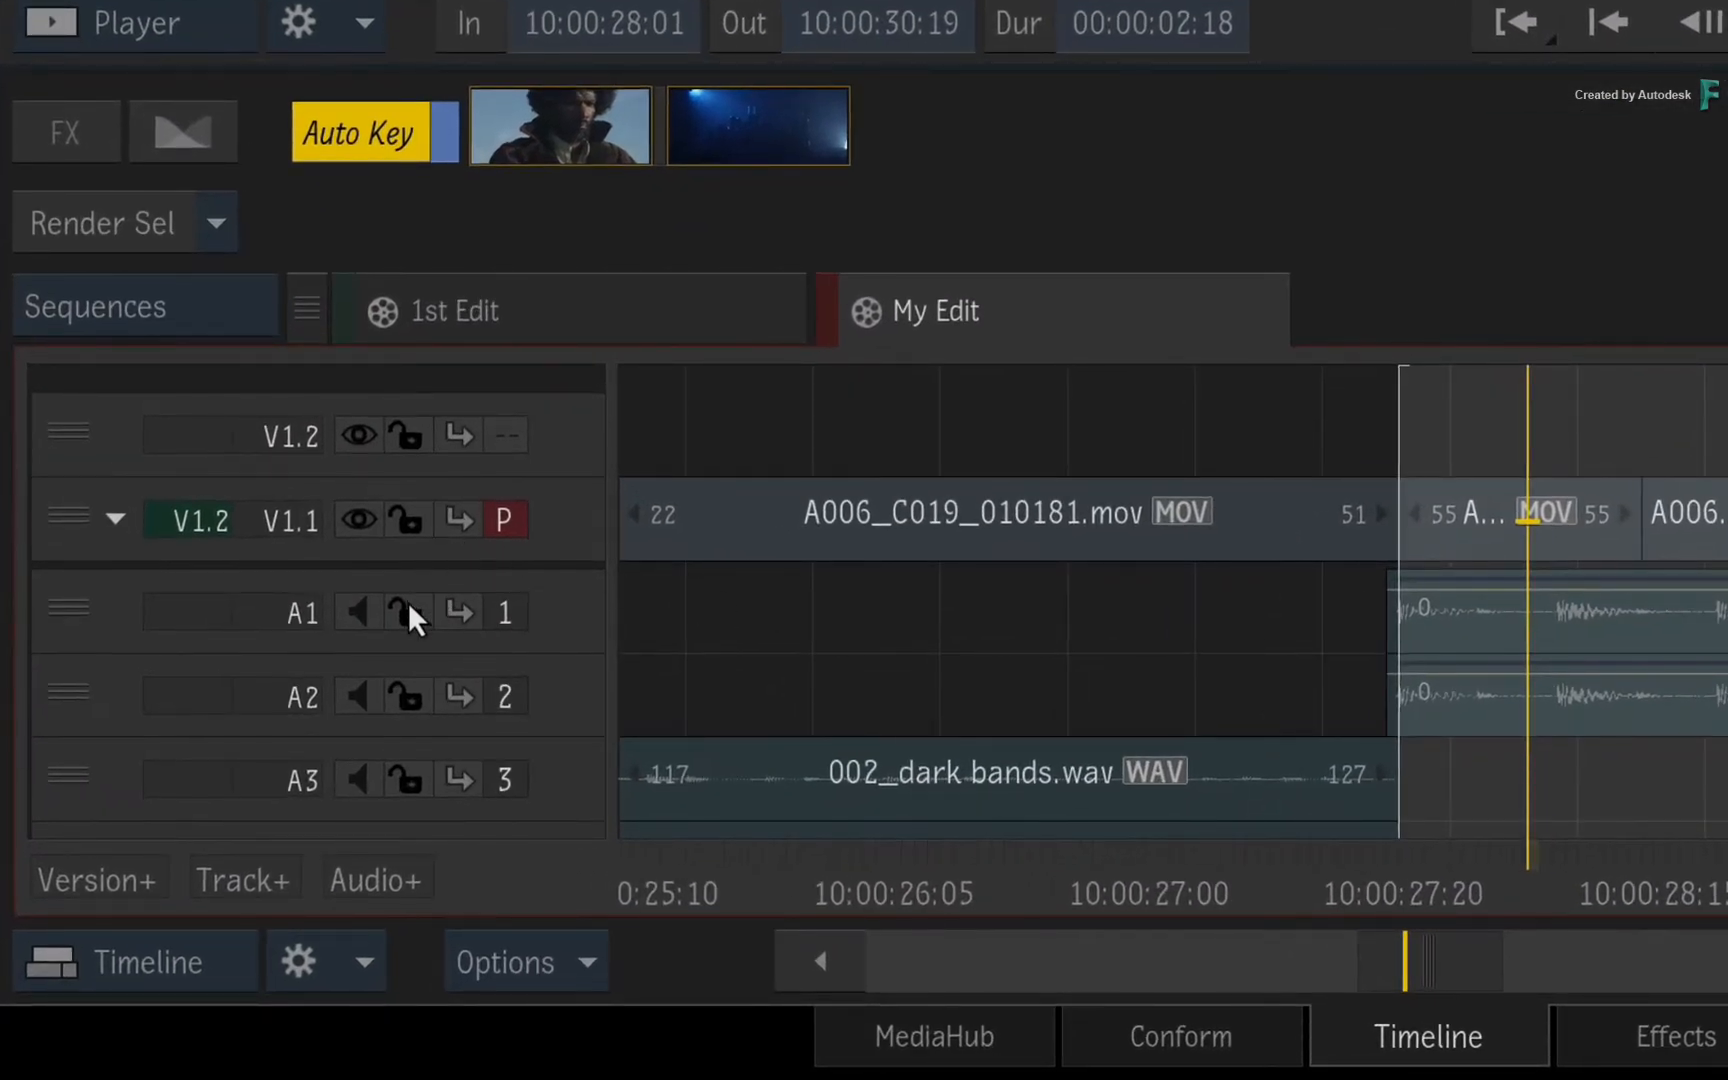
left_click(408, 612)
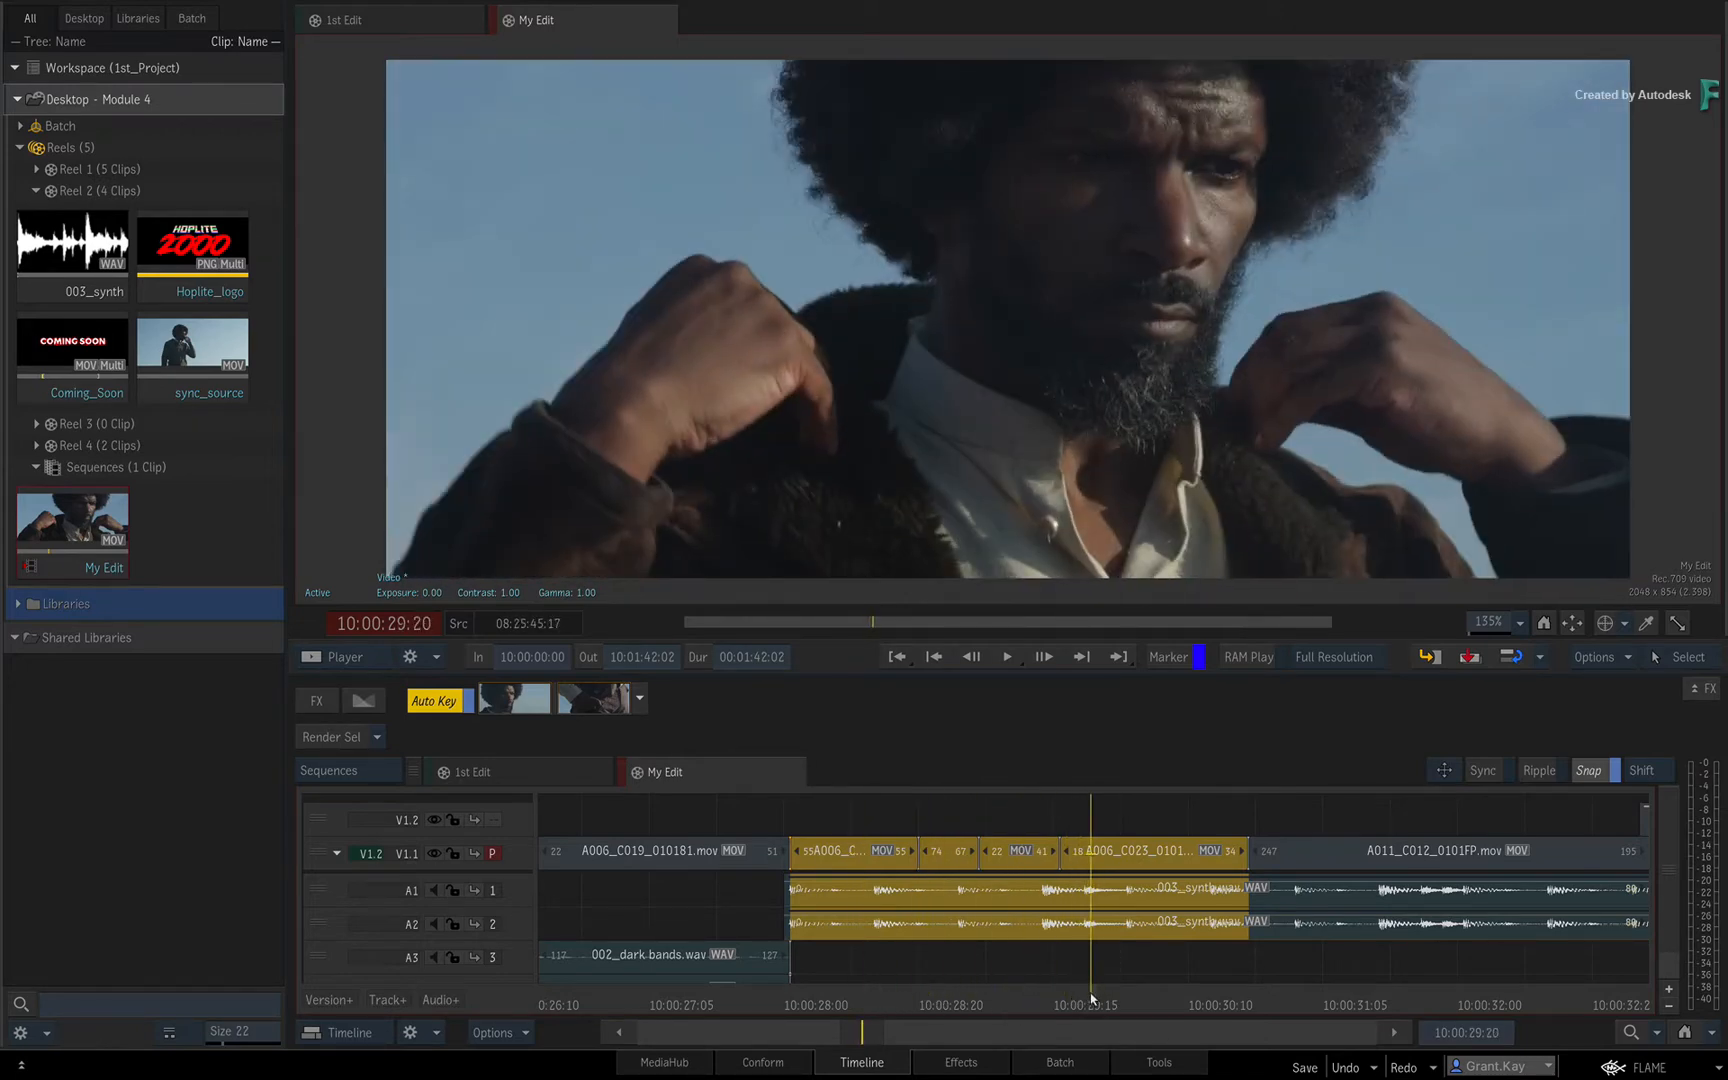
mouse_move(1128, 988)
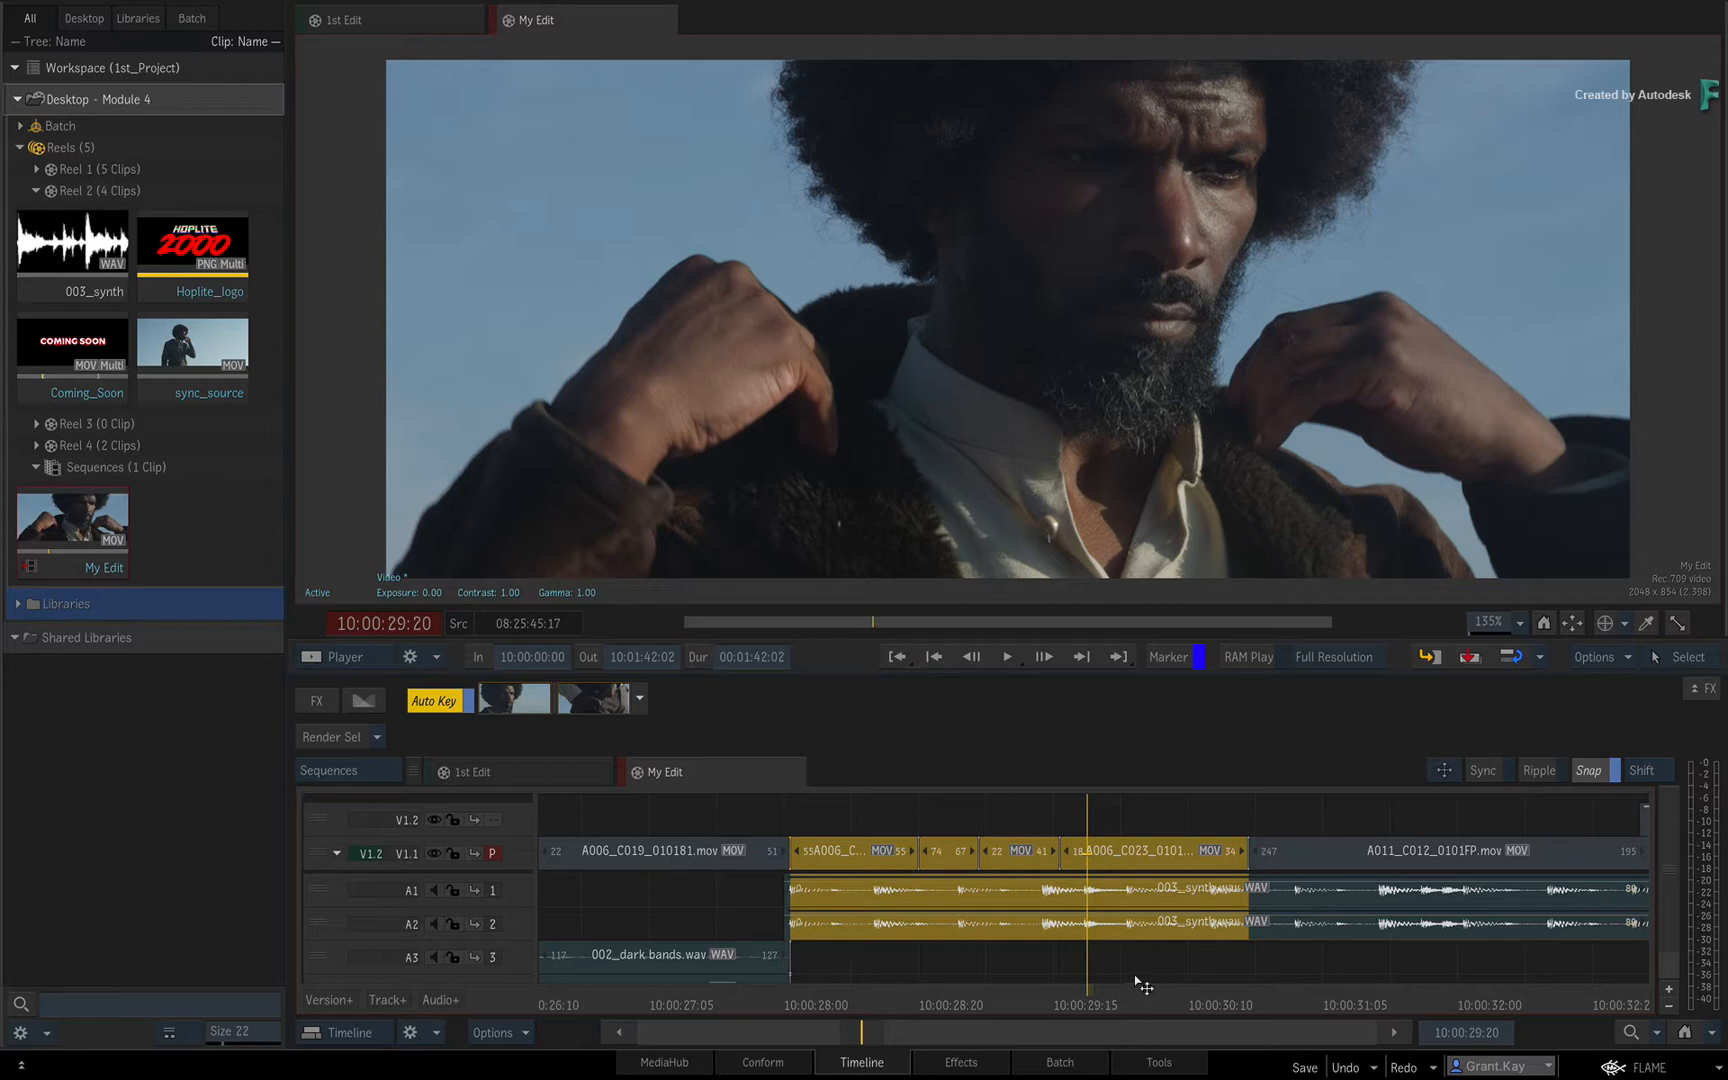
mouse_move(1540, 794)
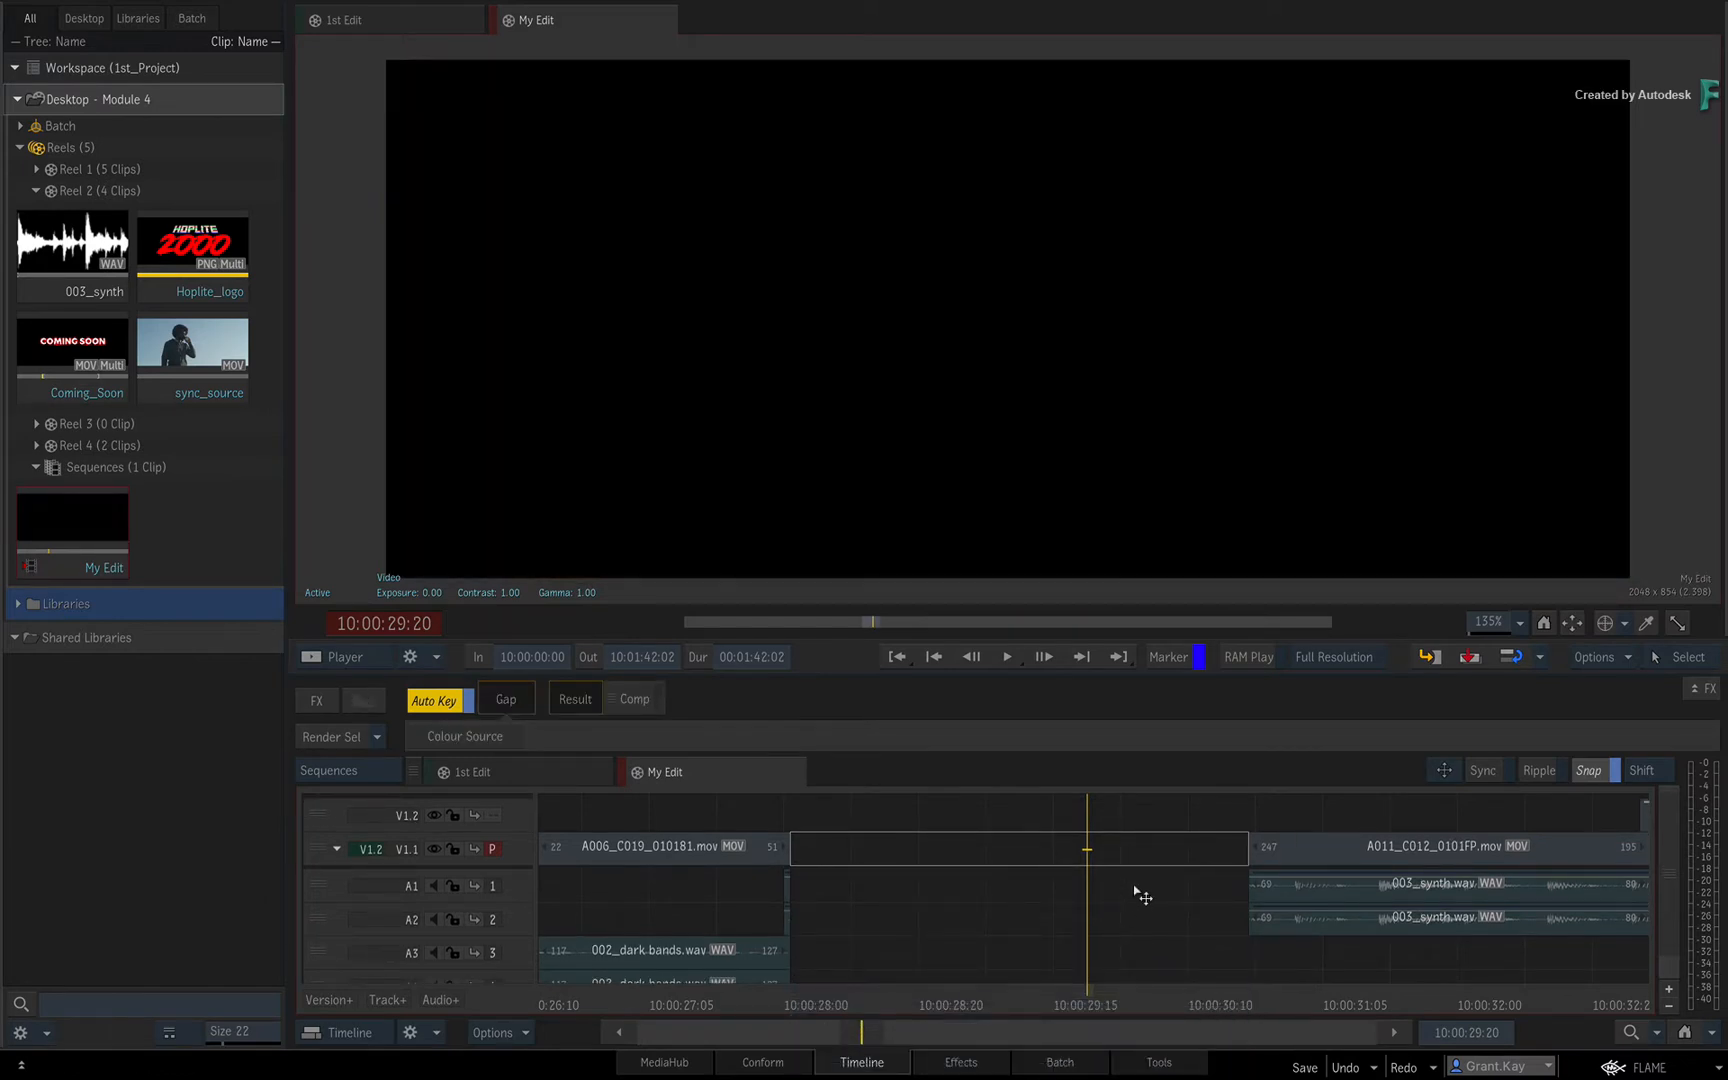
mouse_move(1144, 880)
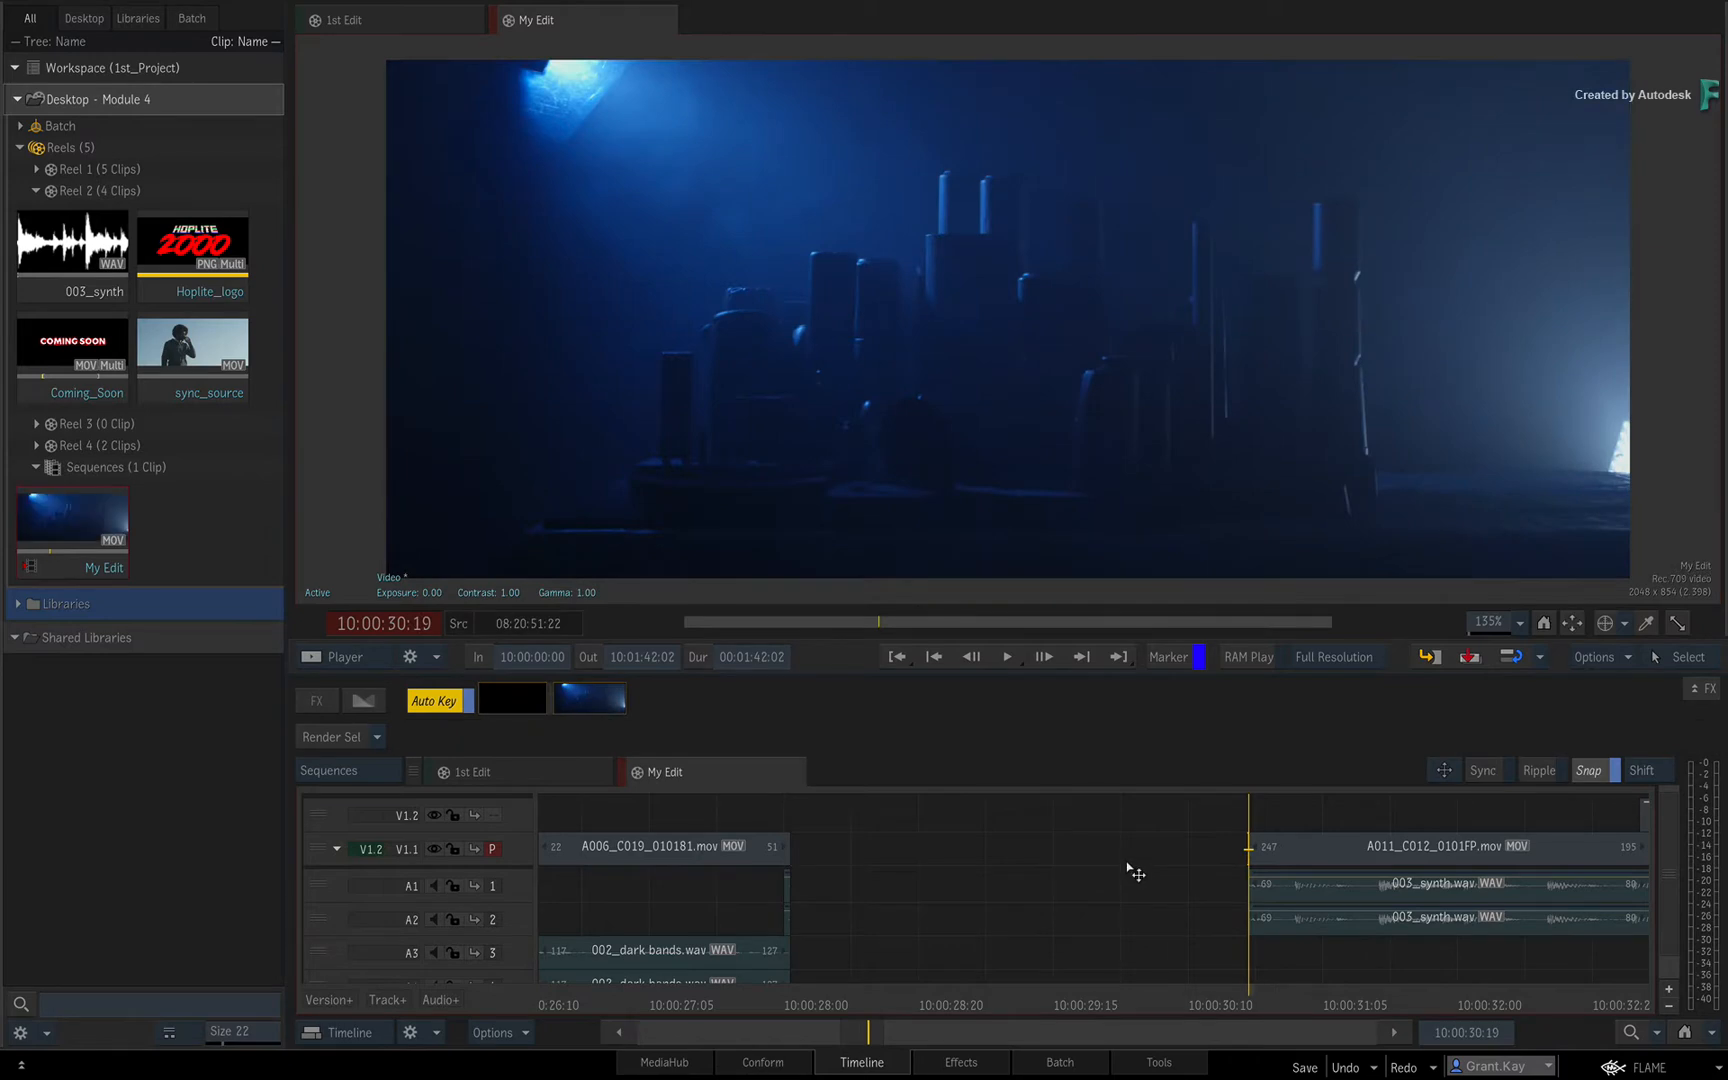
key("Ctrl+z")
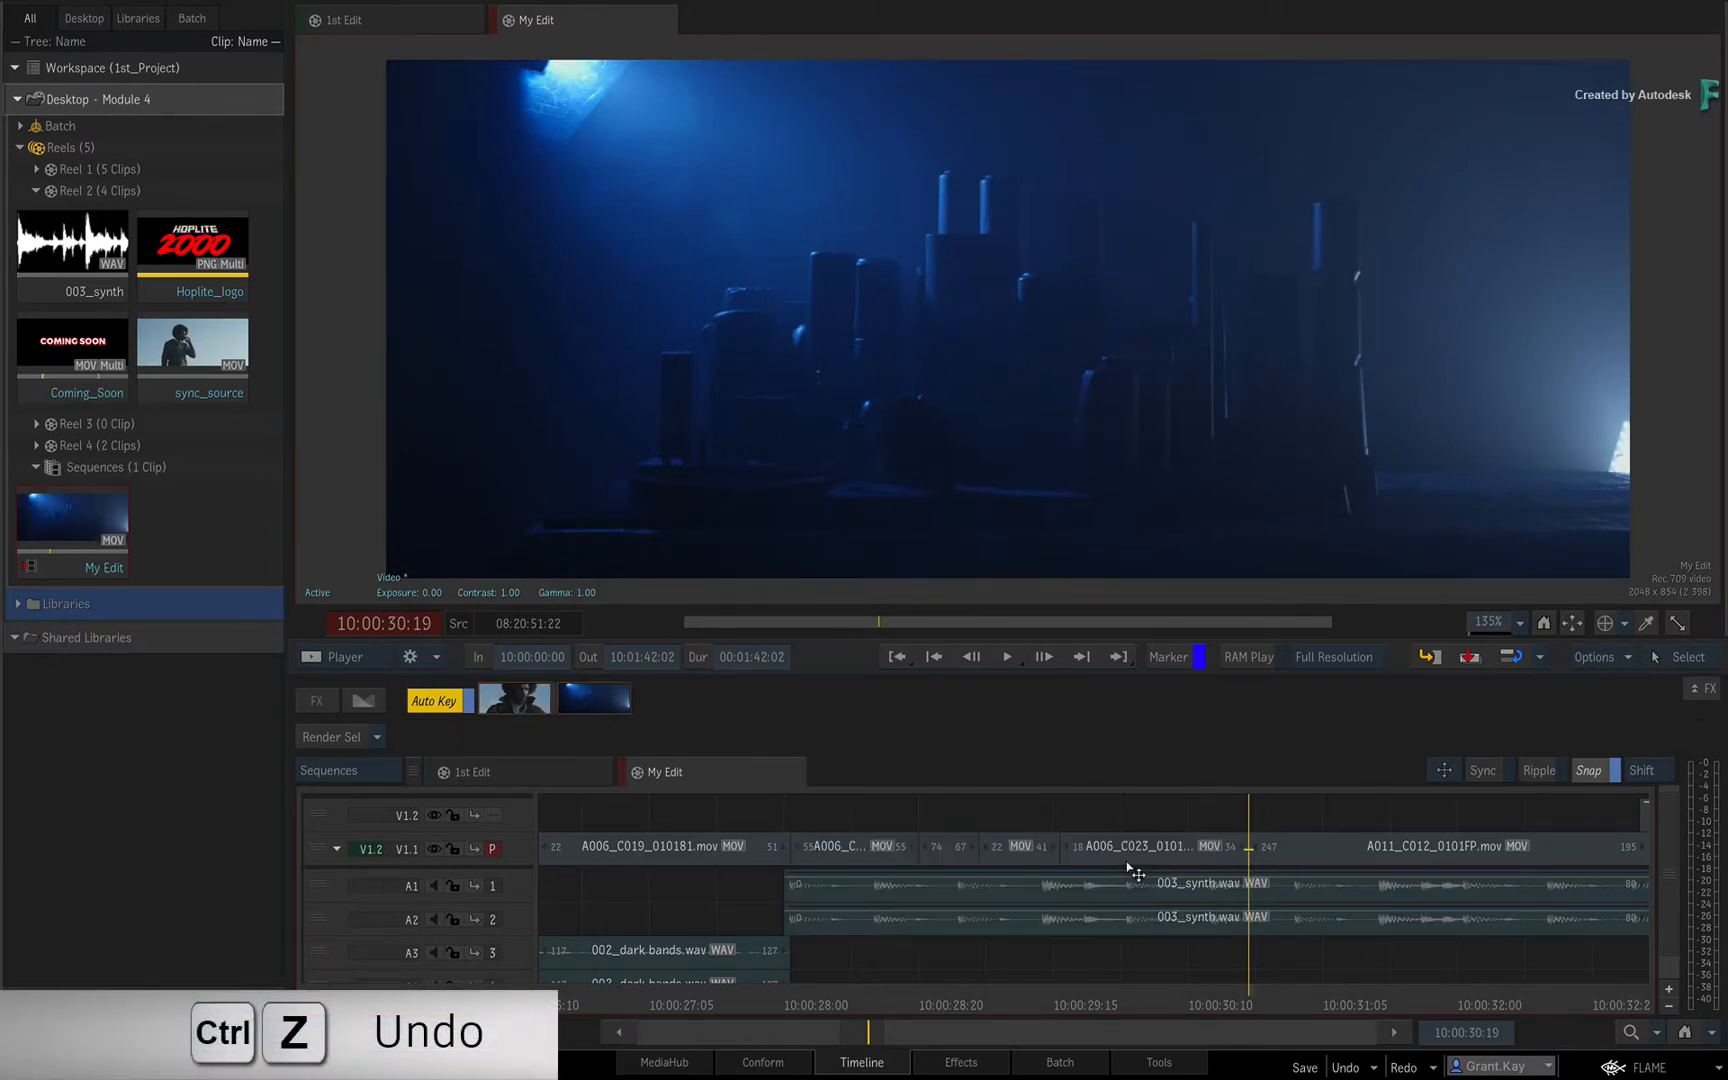
key("ctrl+z")
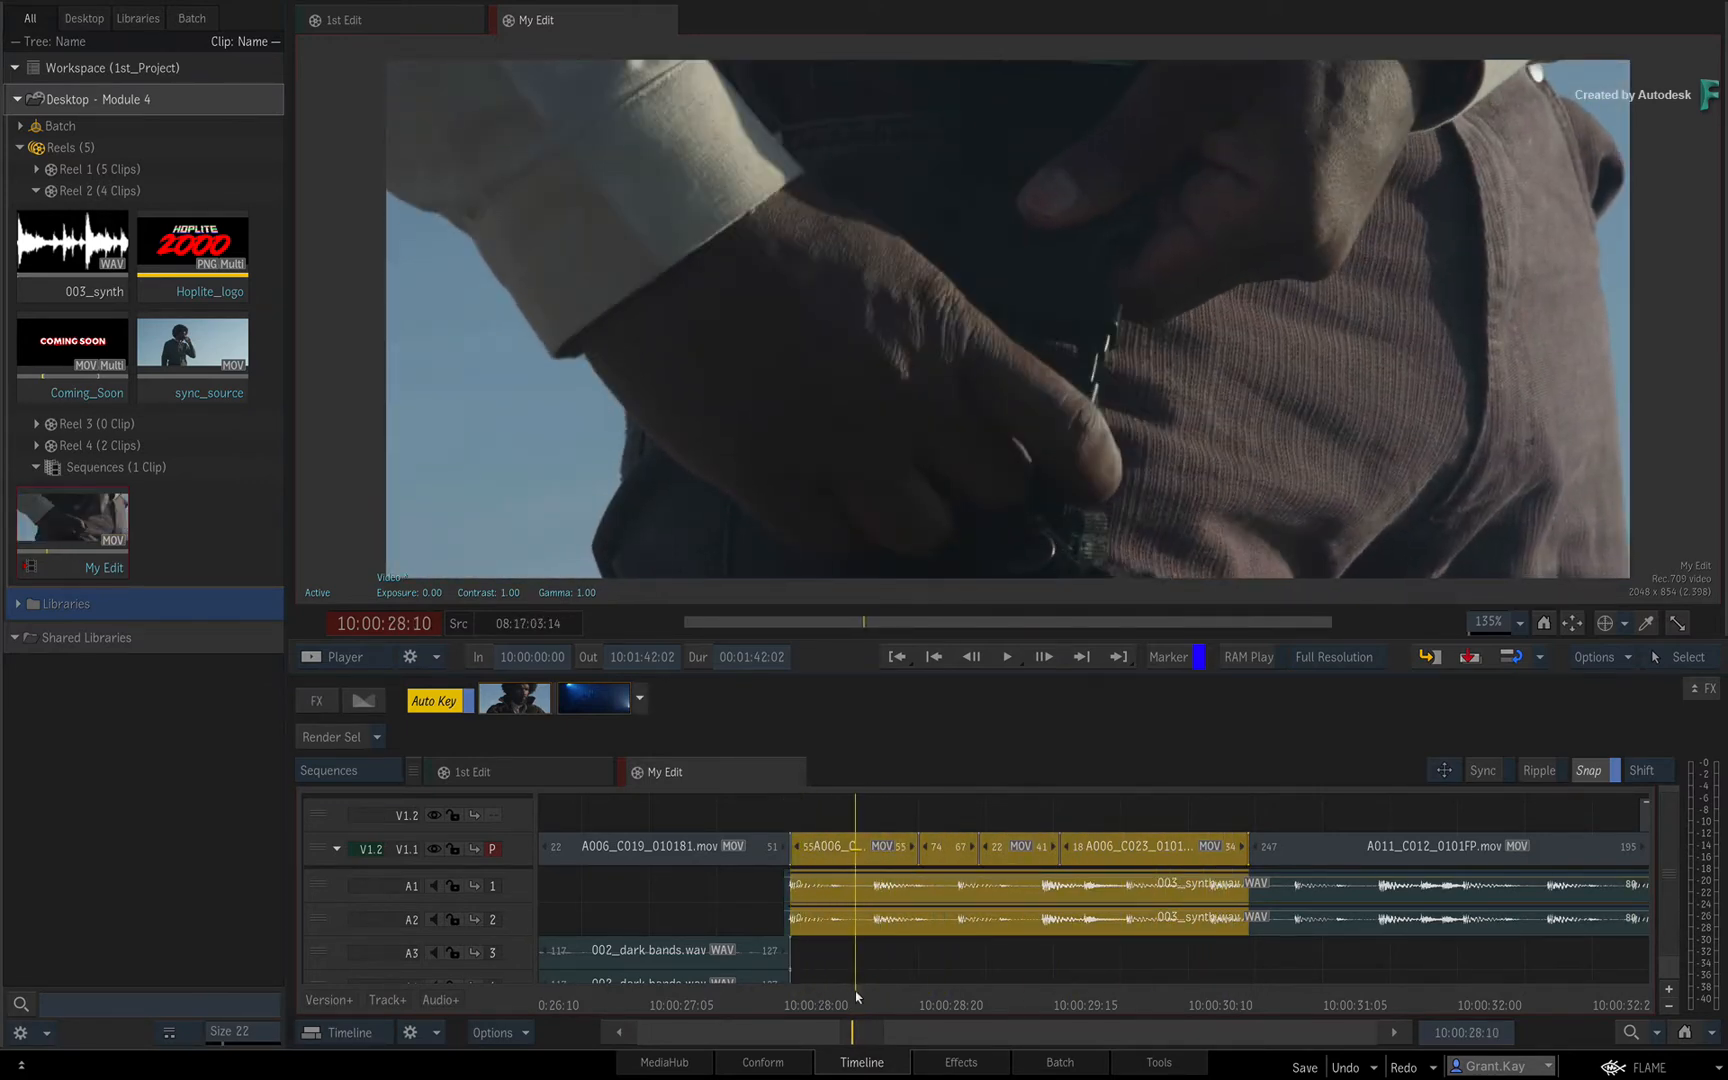
key("Alt+L")
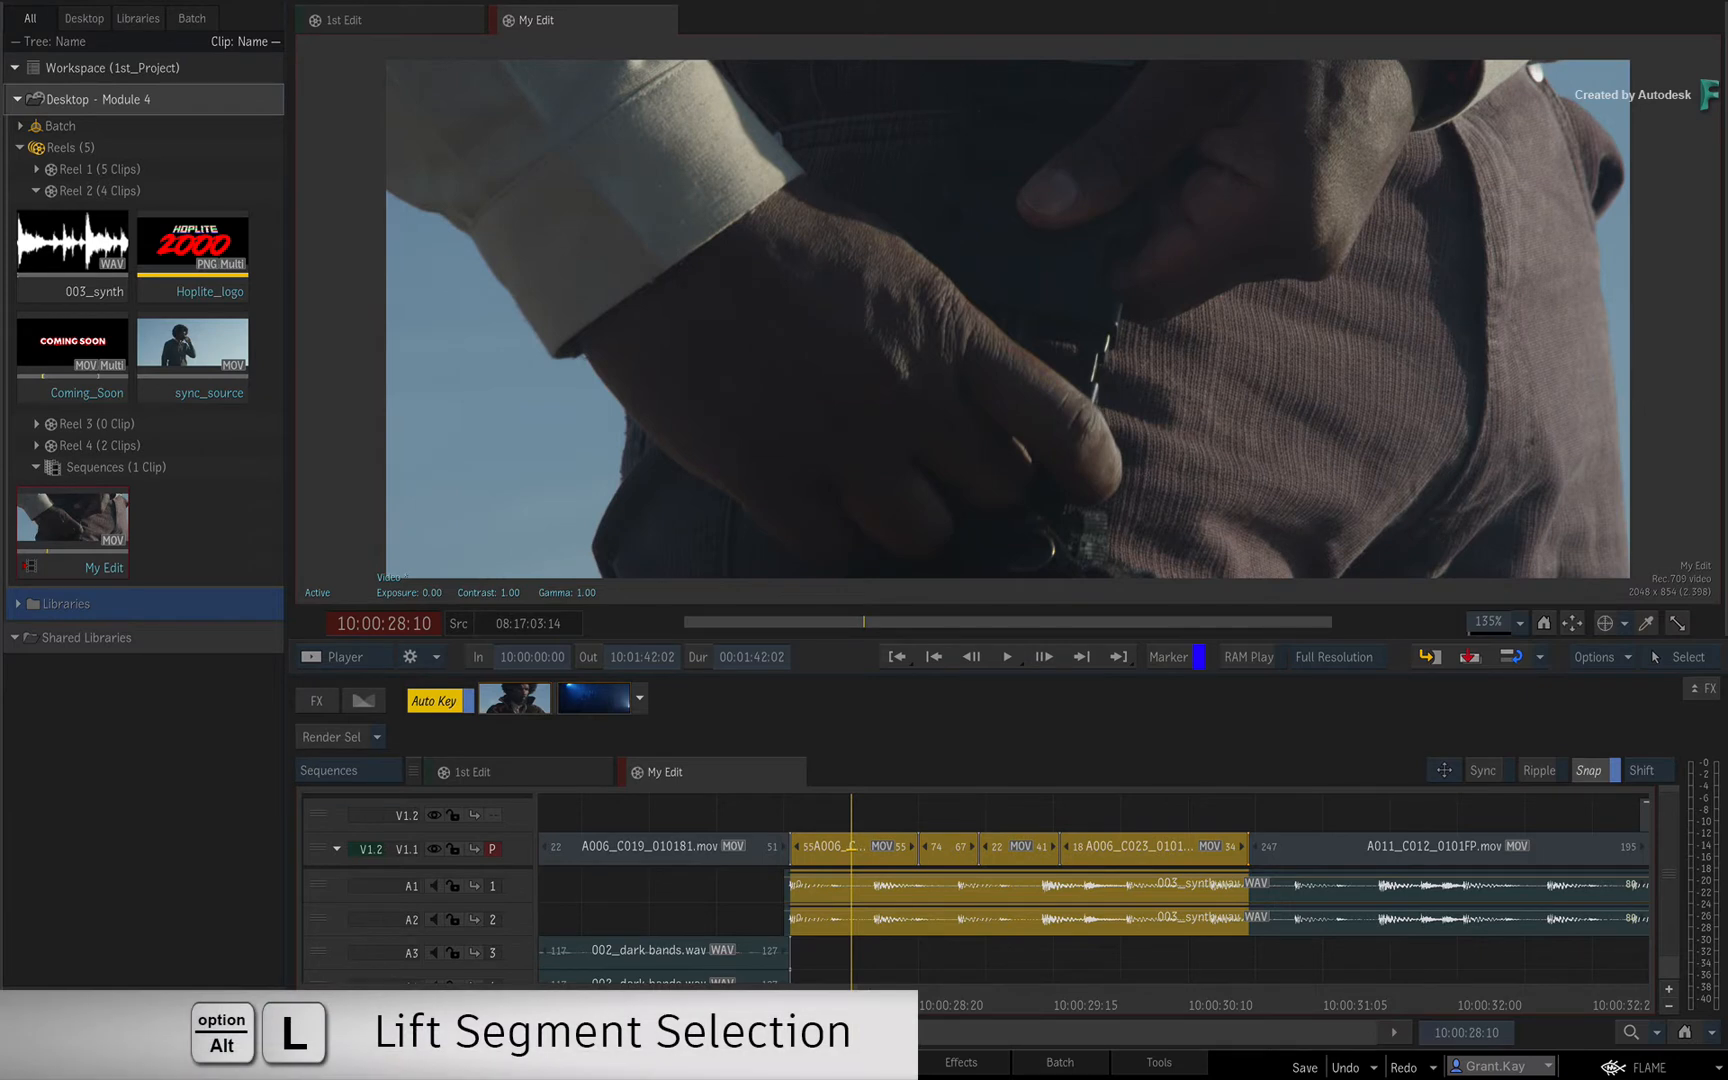
key("L")
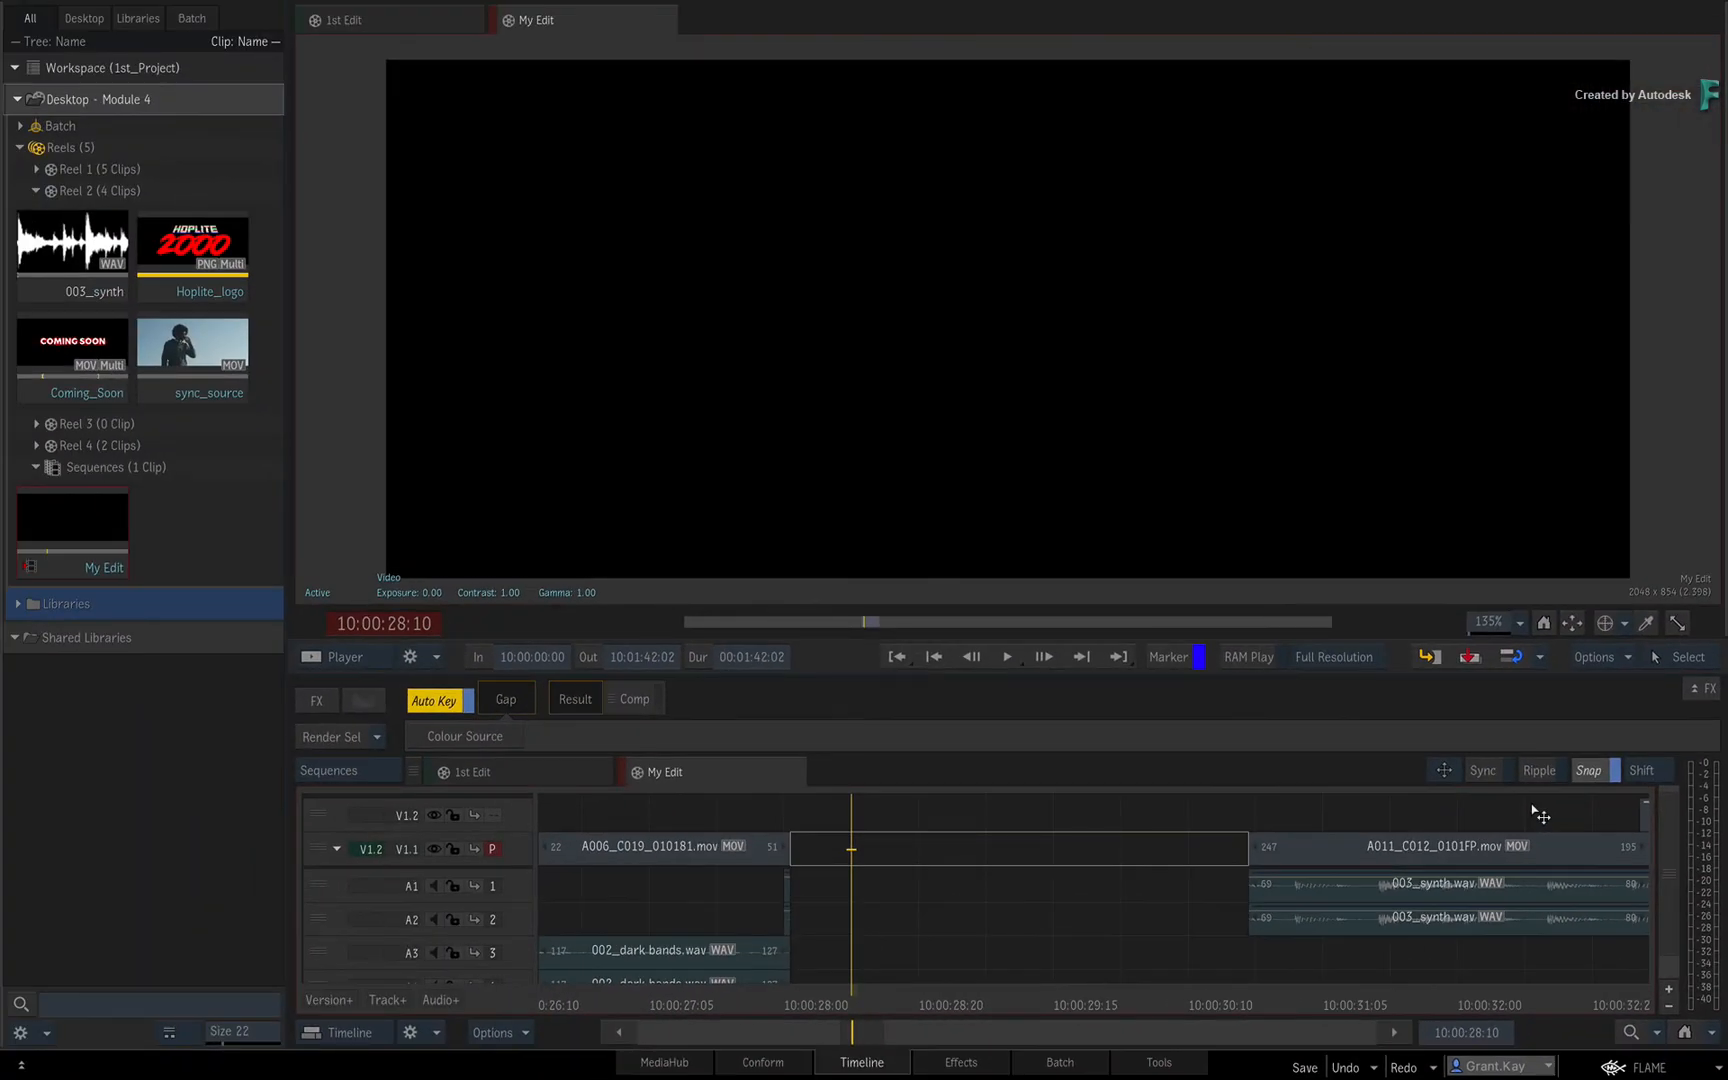
mouse_move(1076, 866)
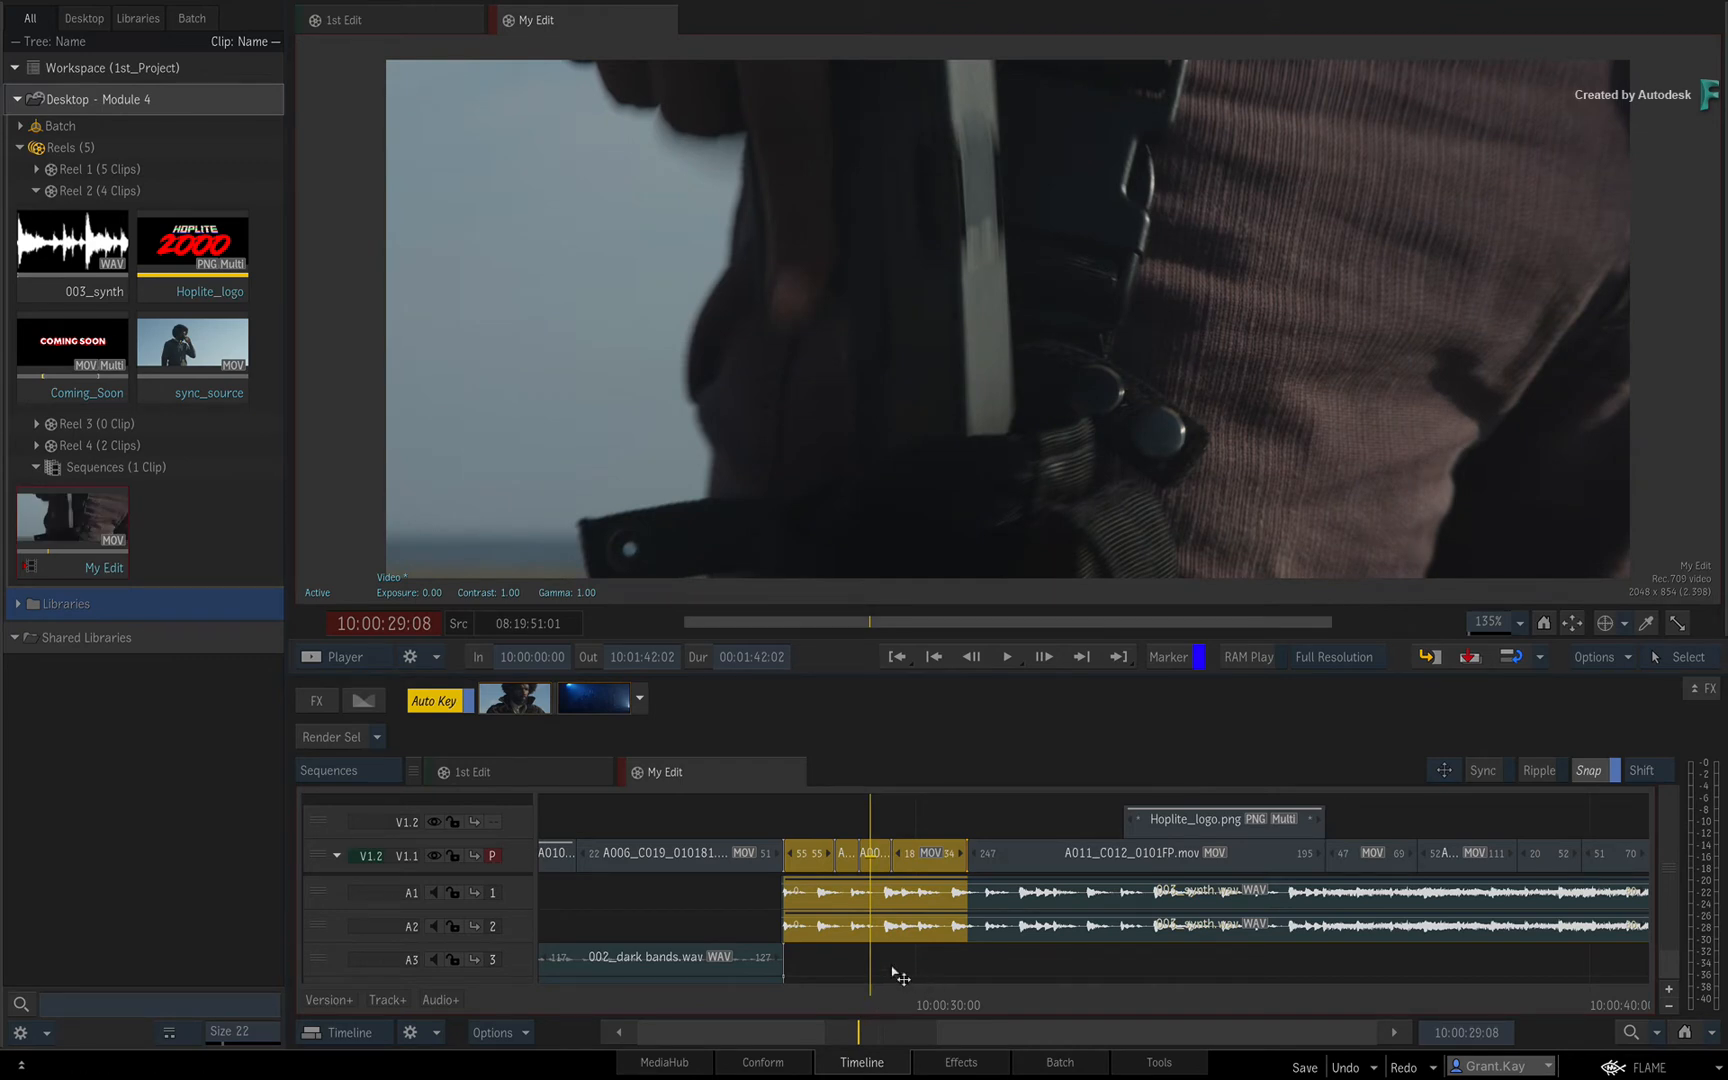
mouse_move(1532, 786)
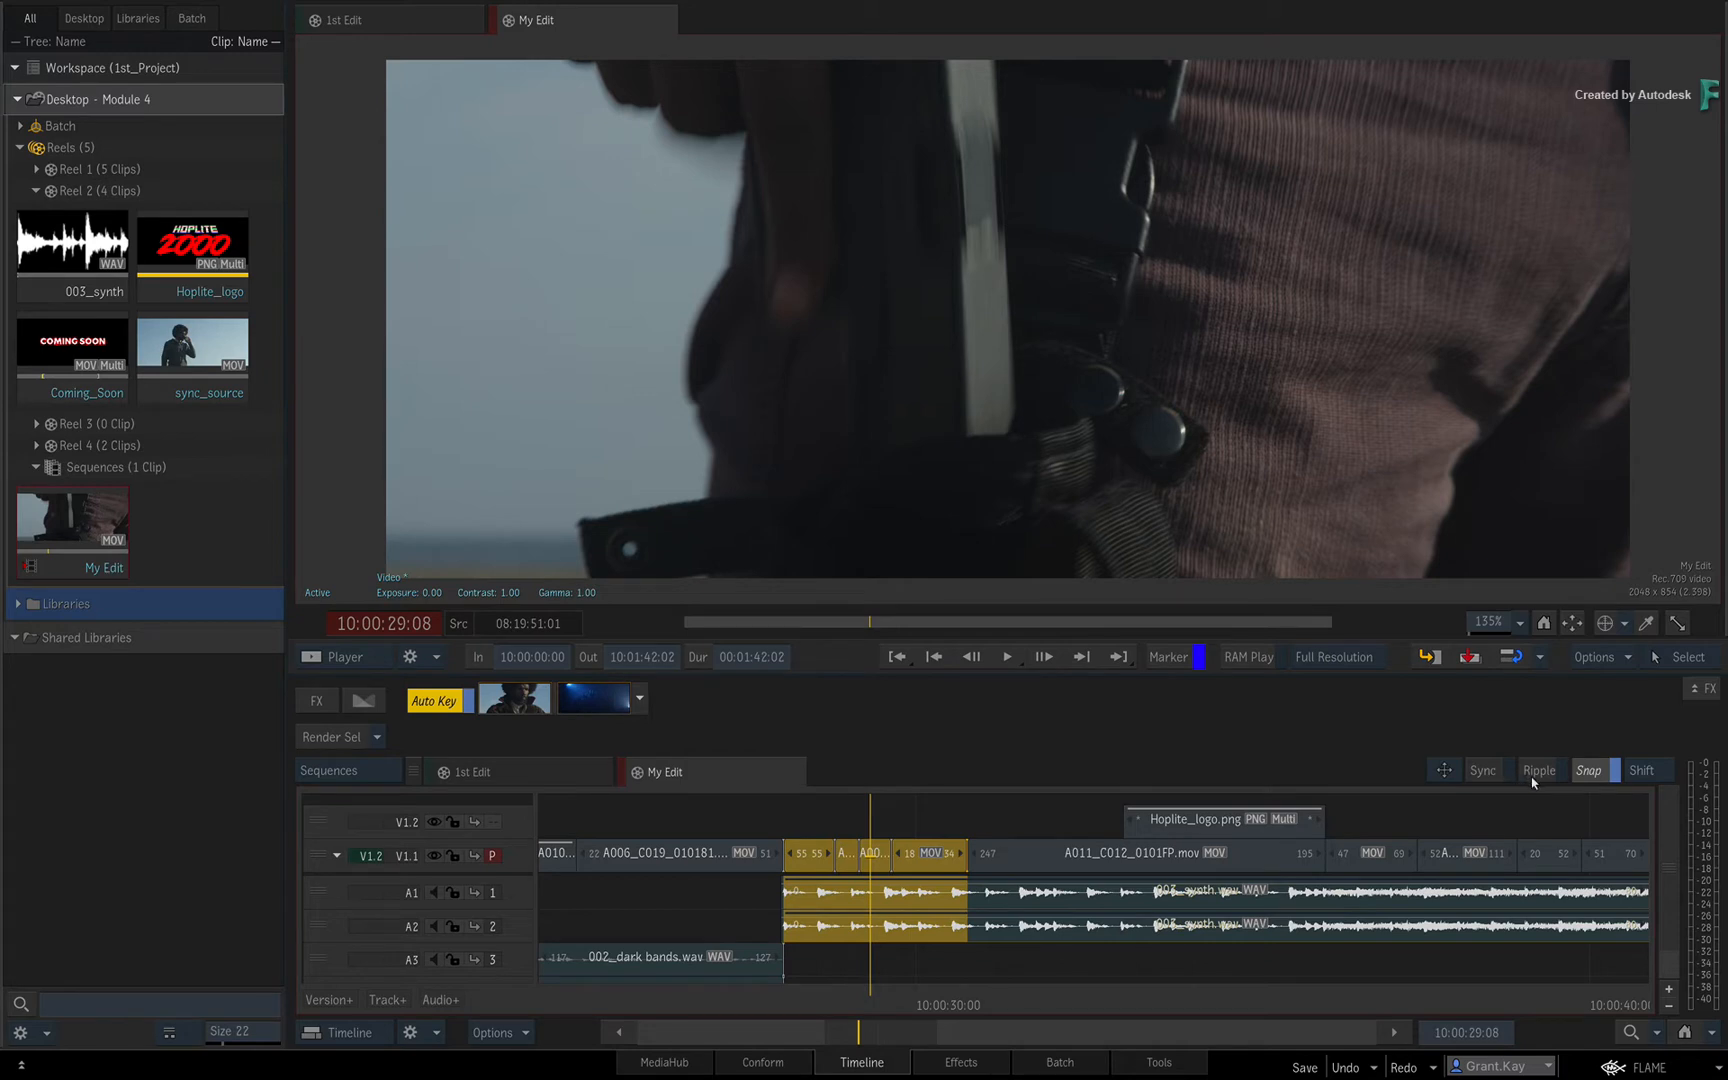
Extract the selection with Ripple on so later clips close the space, then undo it
left_click(1540, 770)
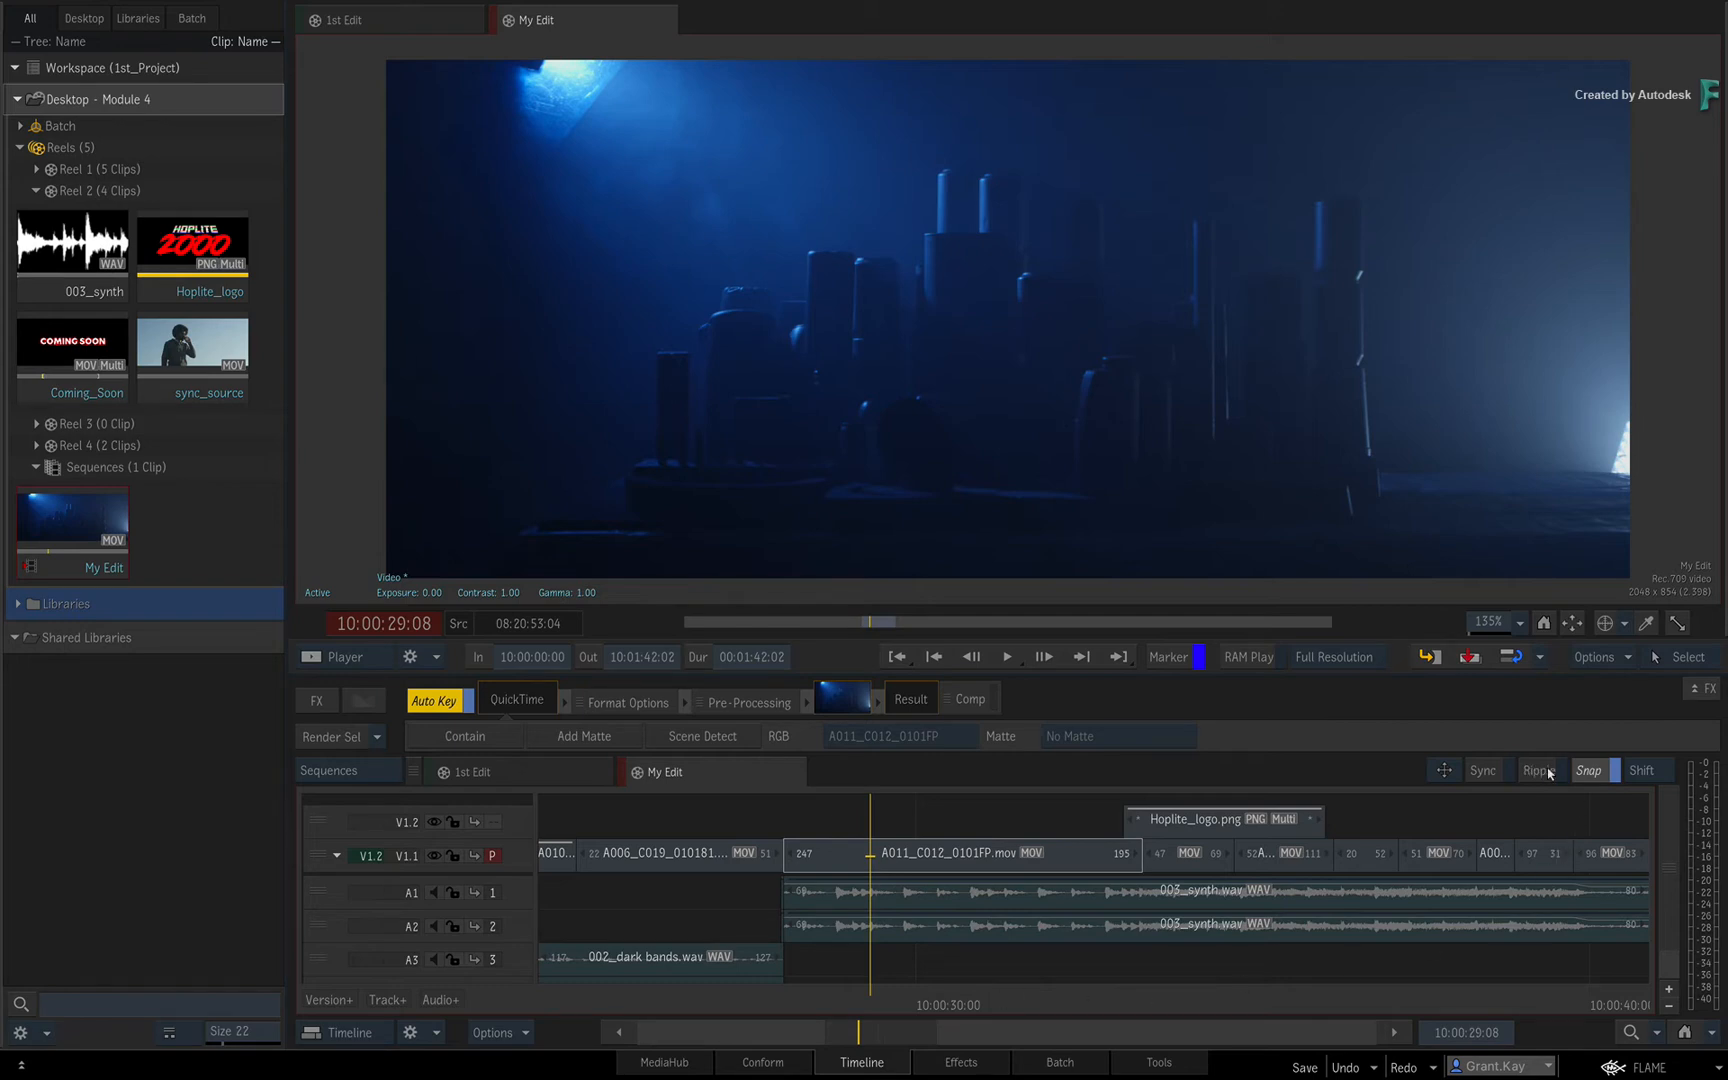
key("Ctrl+z")
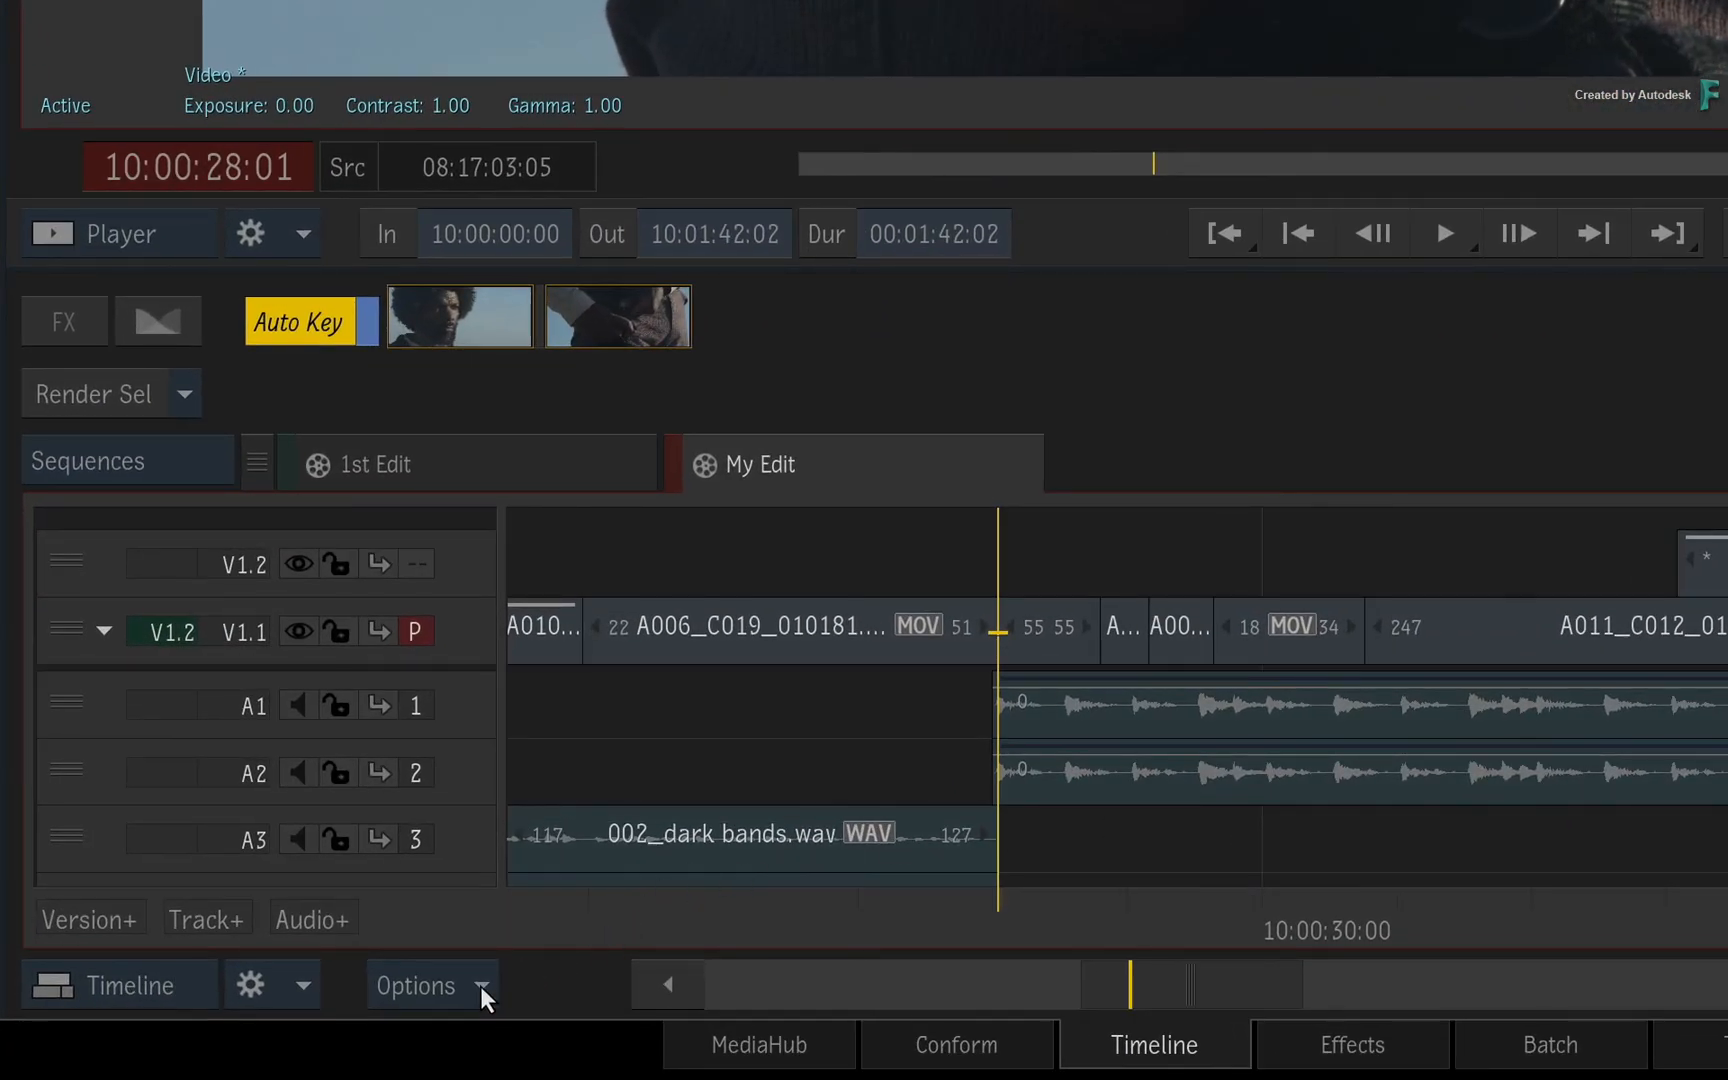
left_click(418, 986)
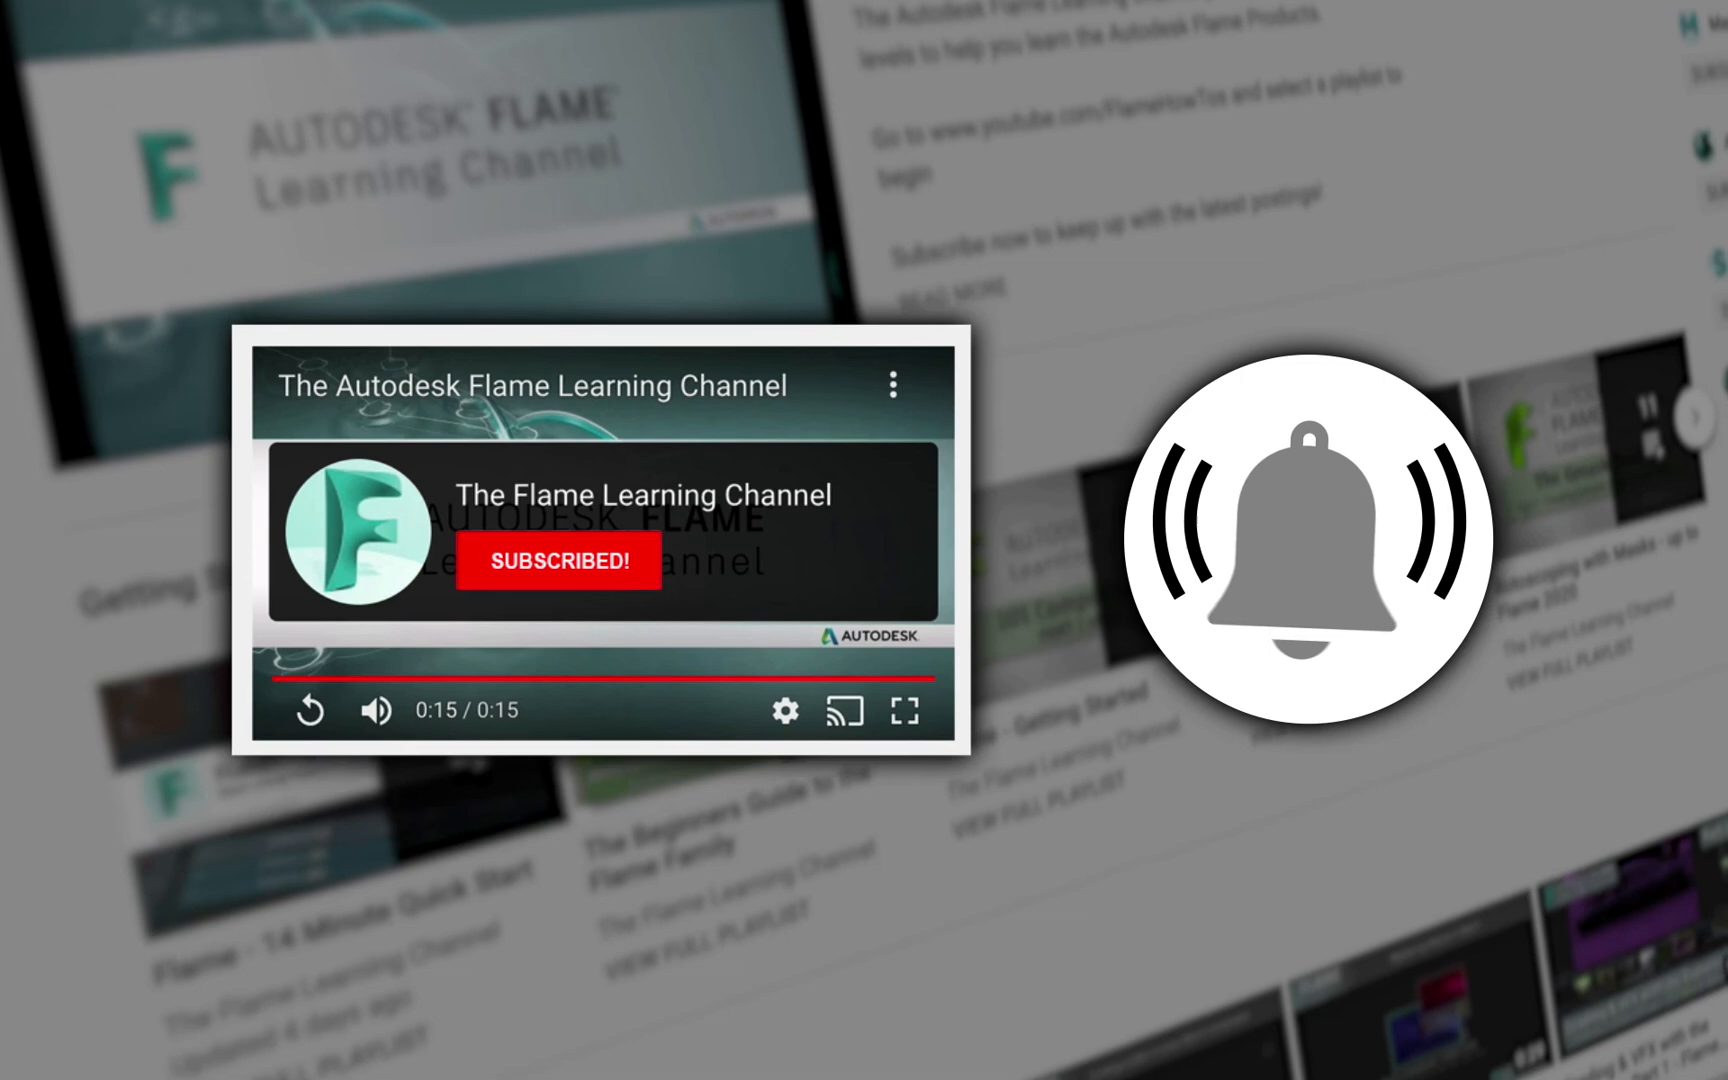
scroll("down", 3)
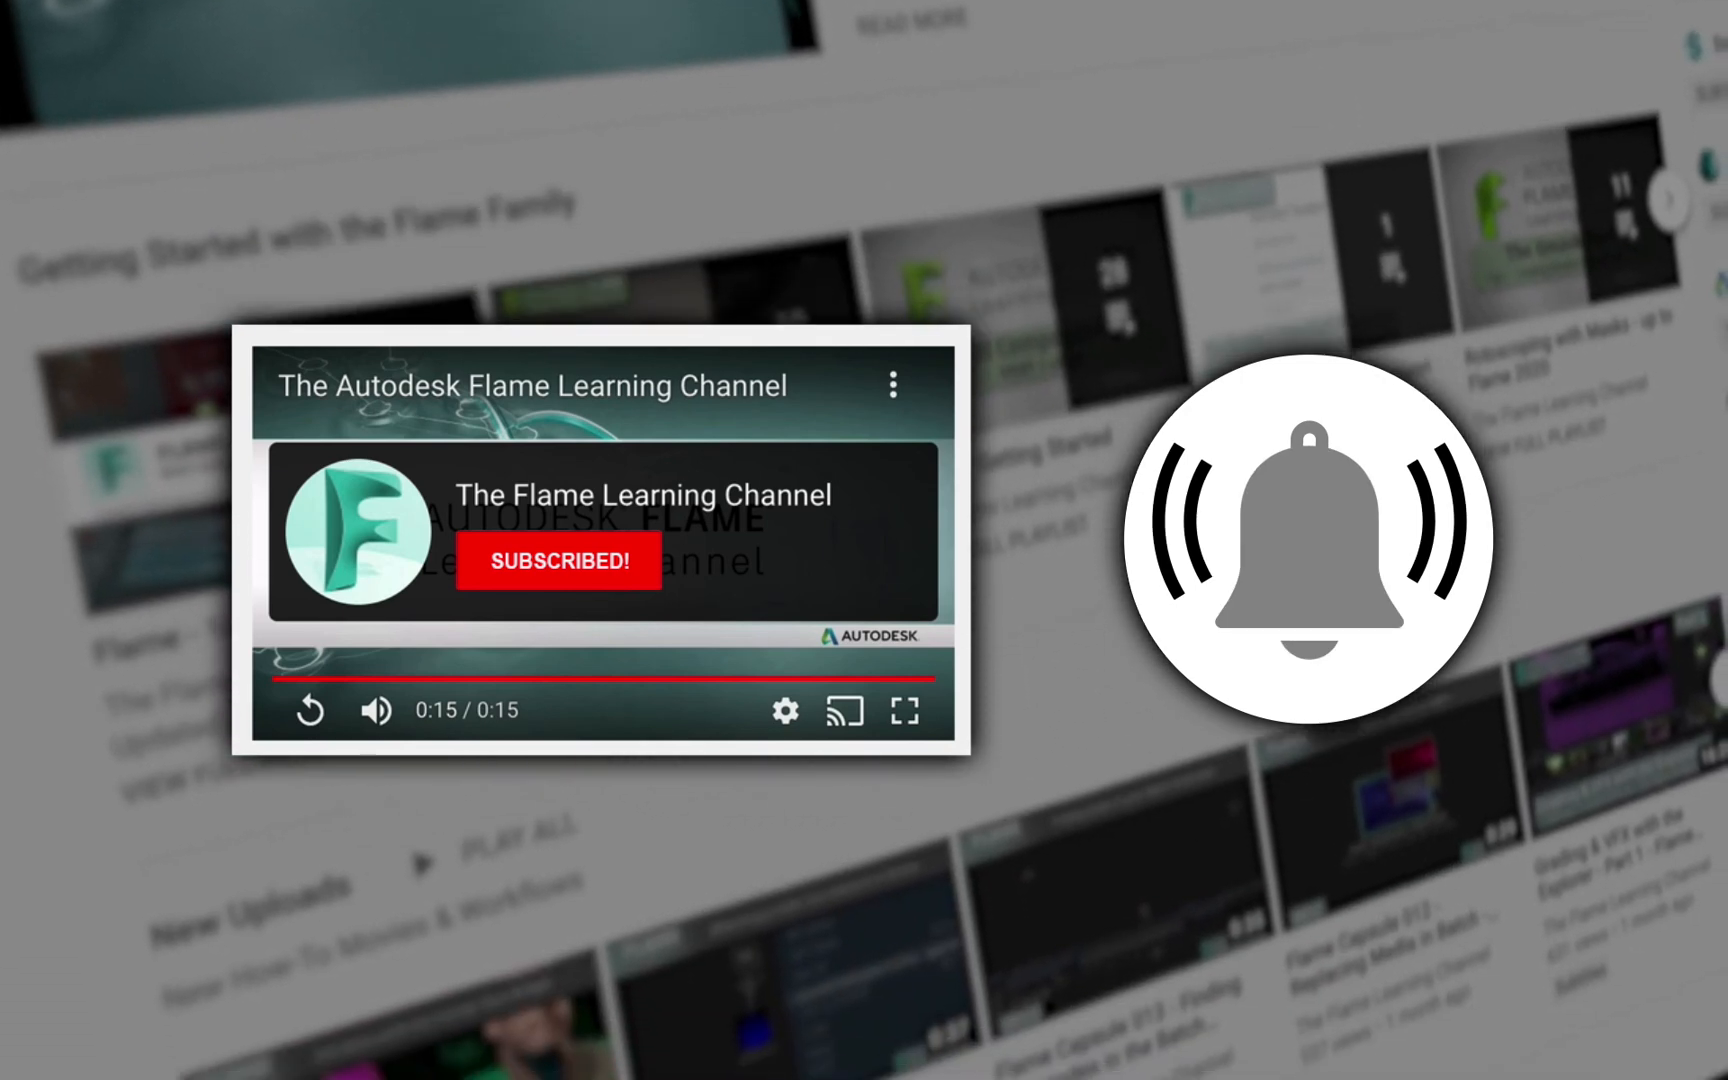